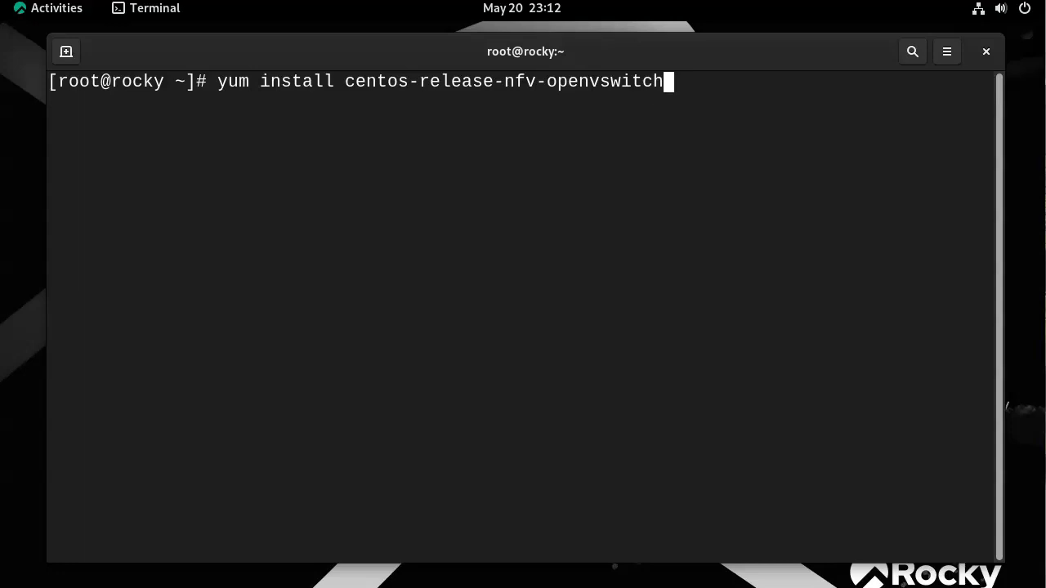
Install centos-release-nfv-openvswitch with yum, which reports it is already installed
key("Return")
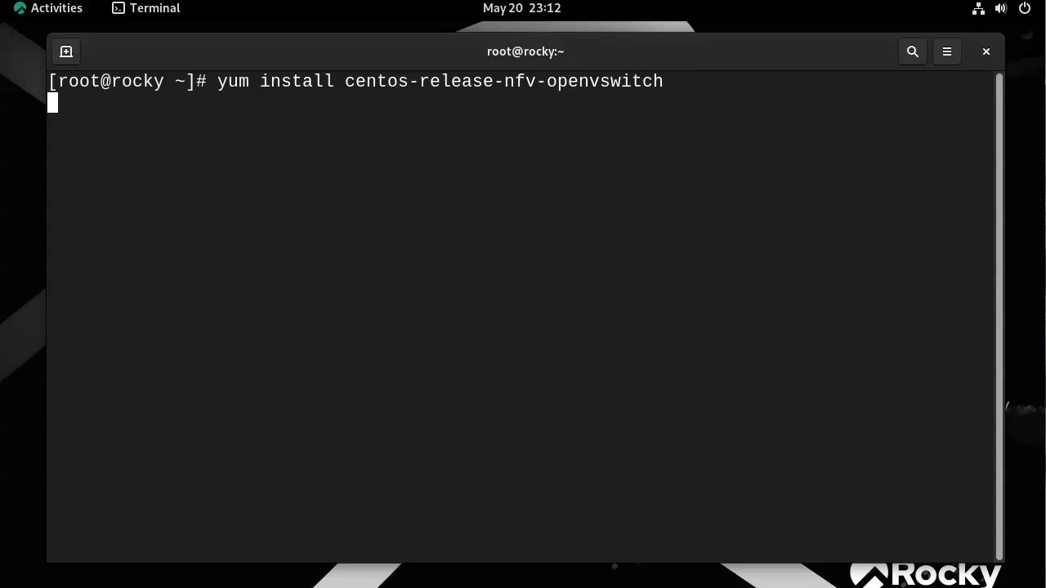
key("Return")
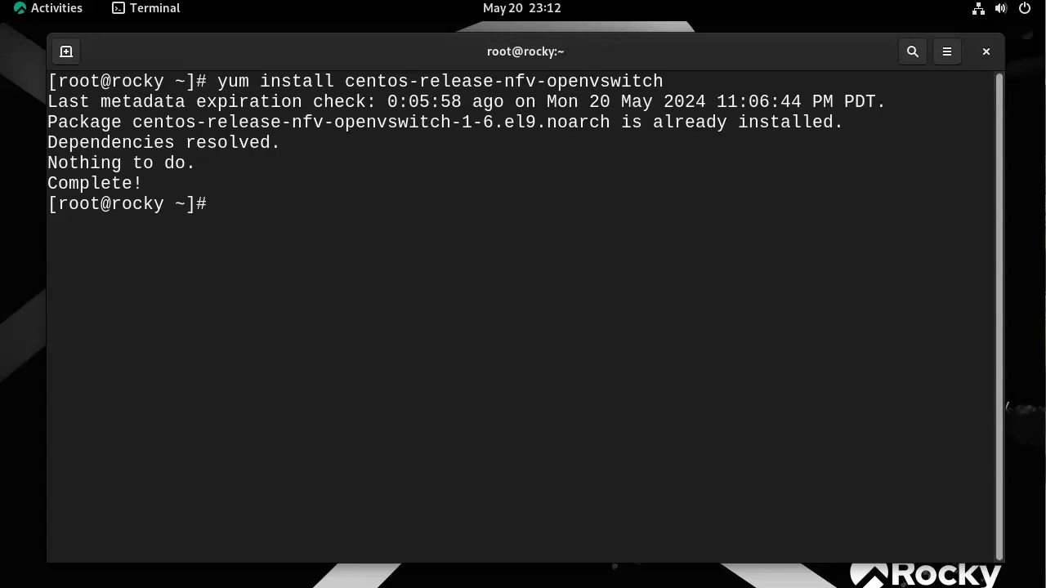
Run yum search openvswitch to list available Open vSwitch packages up to 3.3
type("yum search")
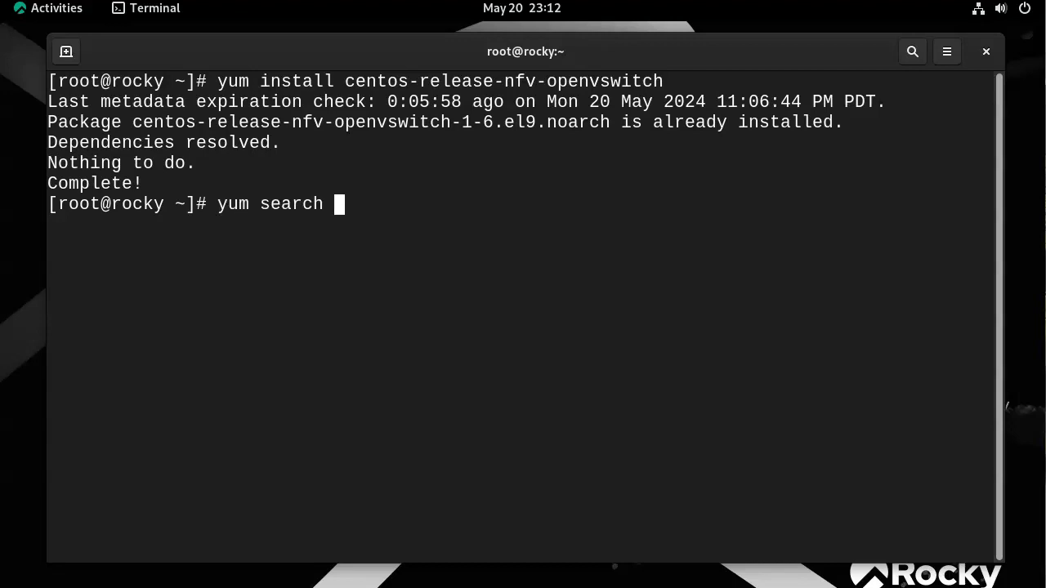
type("openvswi")
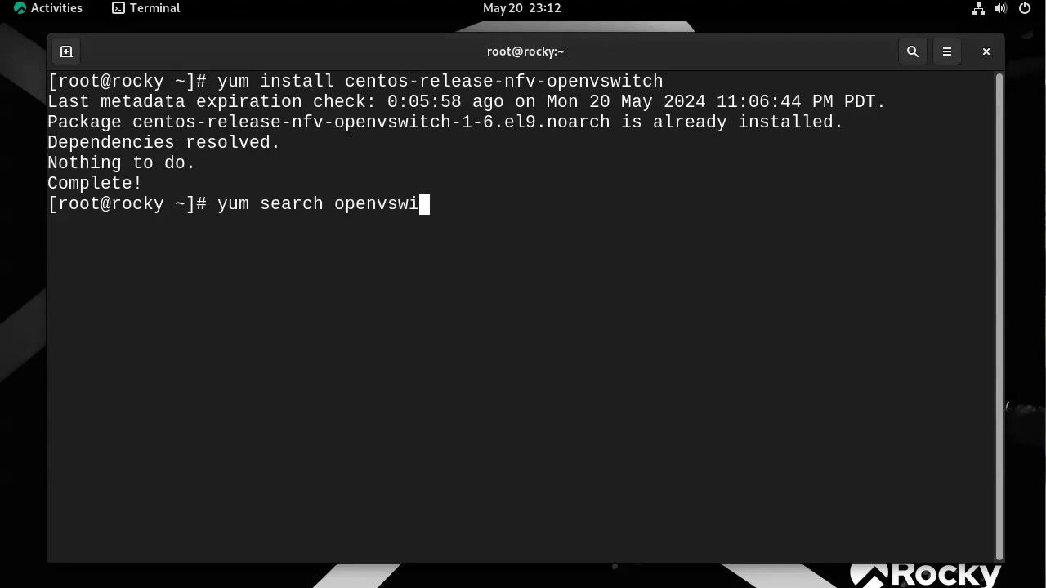
key("Return")
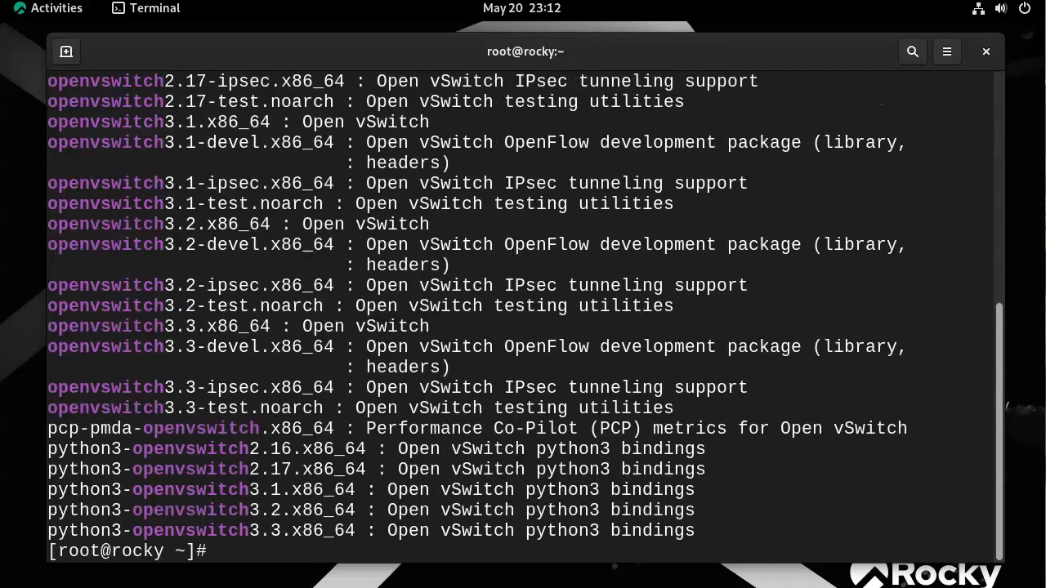
mouse_move(546, 164)
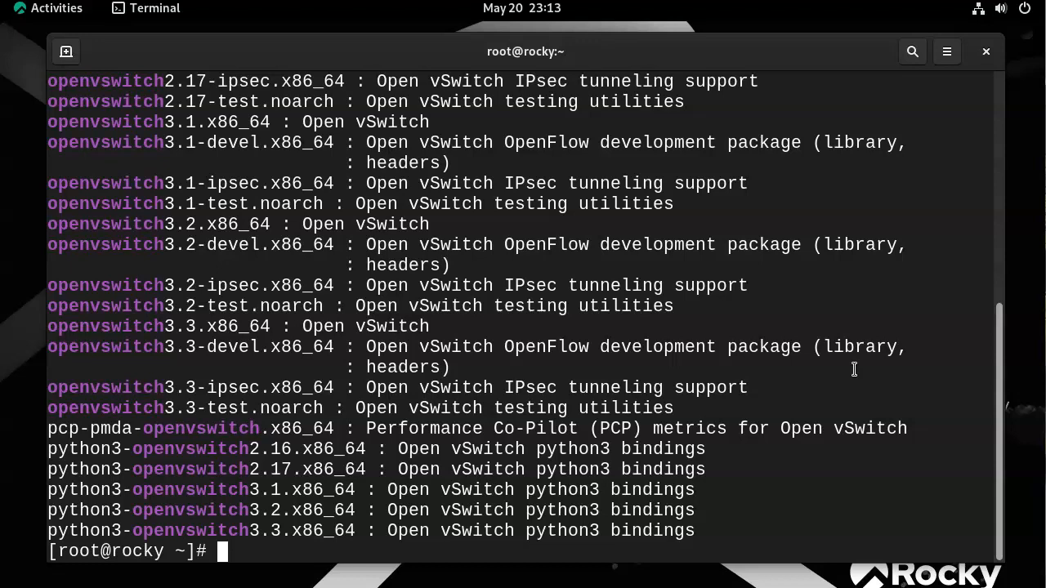
Start the openvswitch service with systemctl and check its status shows active (exited)
type("syste")
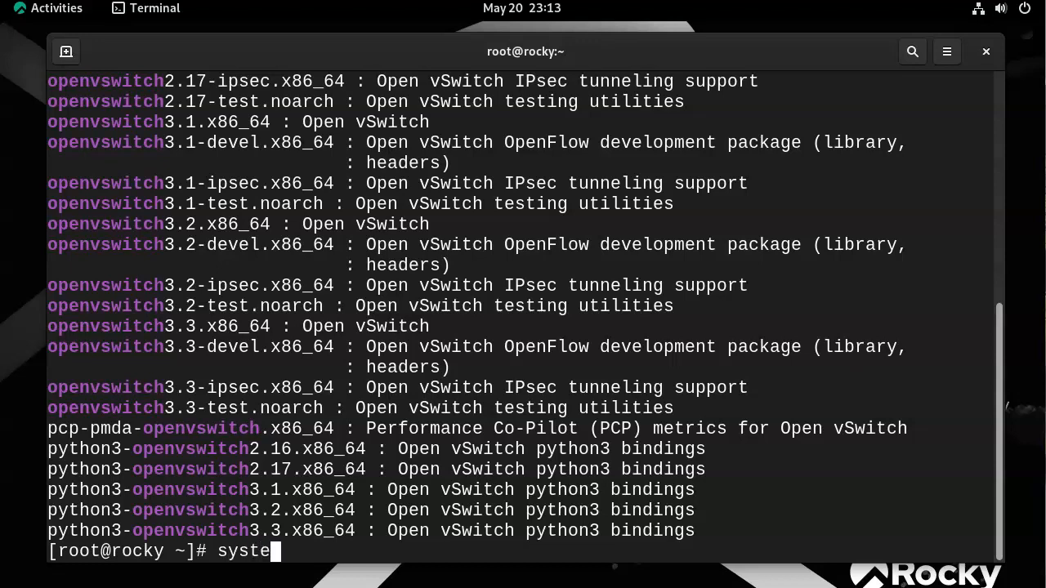
type("mctl s")
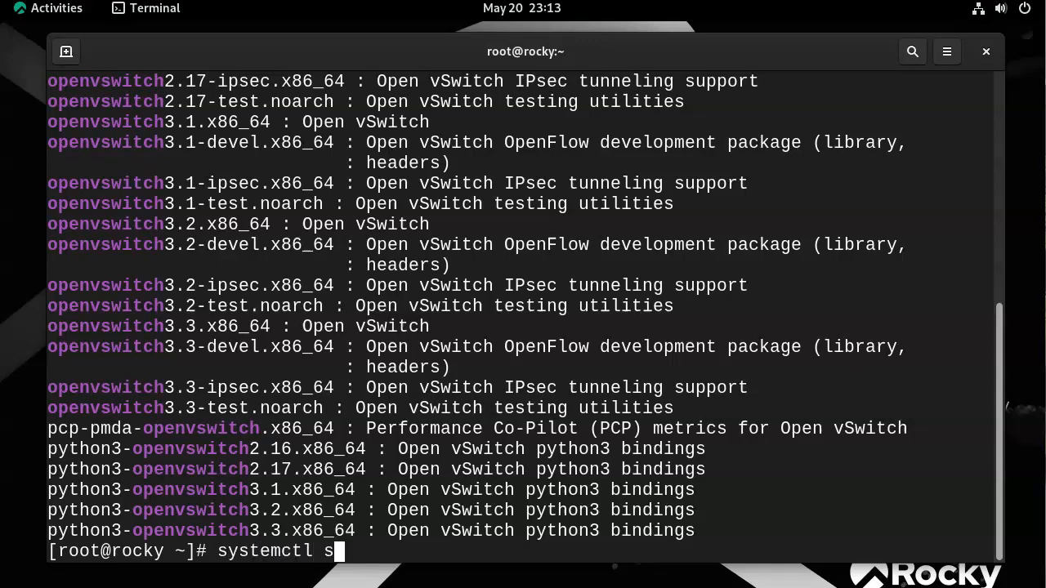
type("tart op")
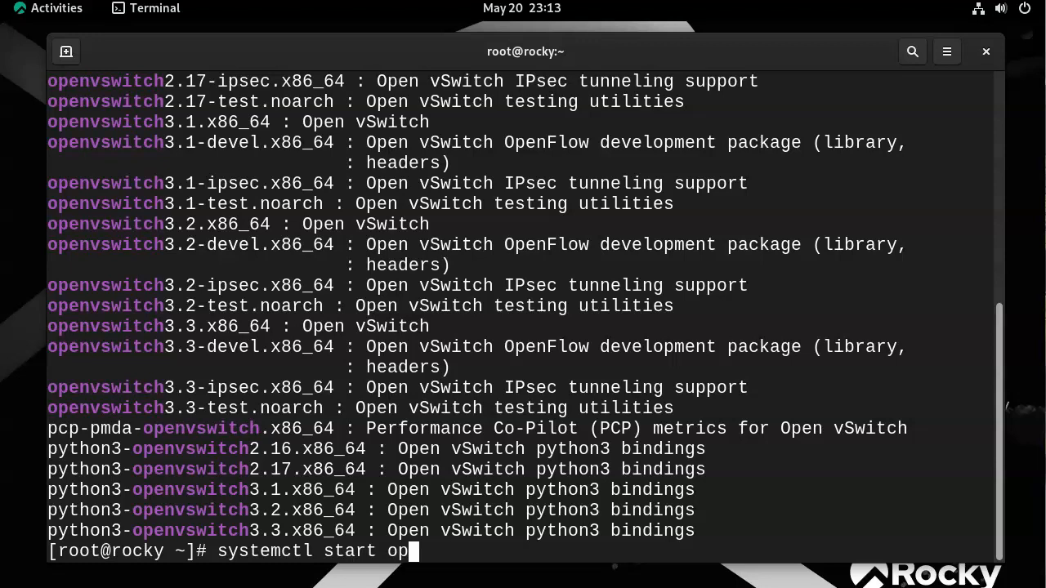
type("envswitc")
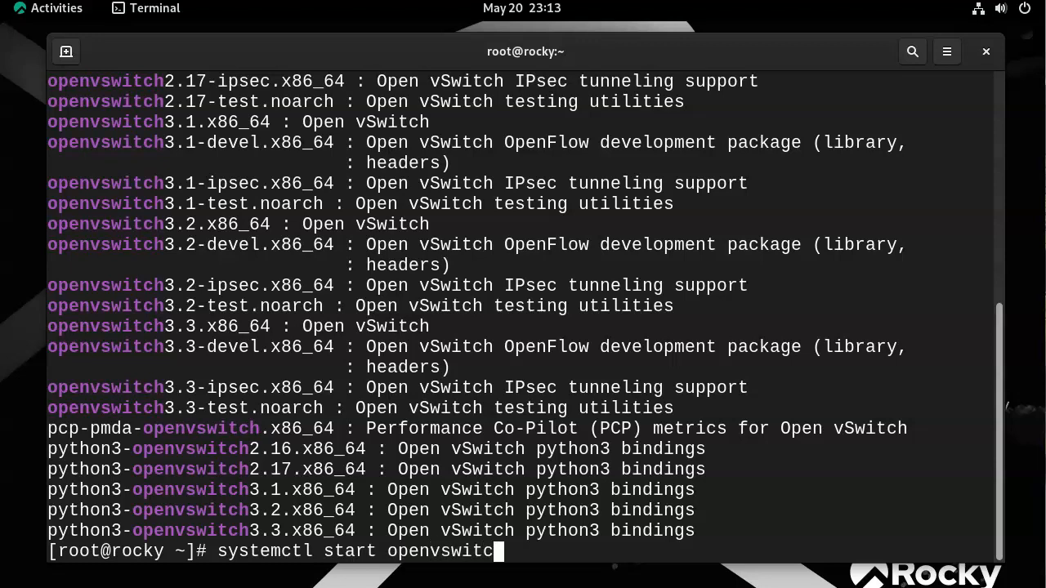
key("Return")
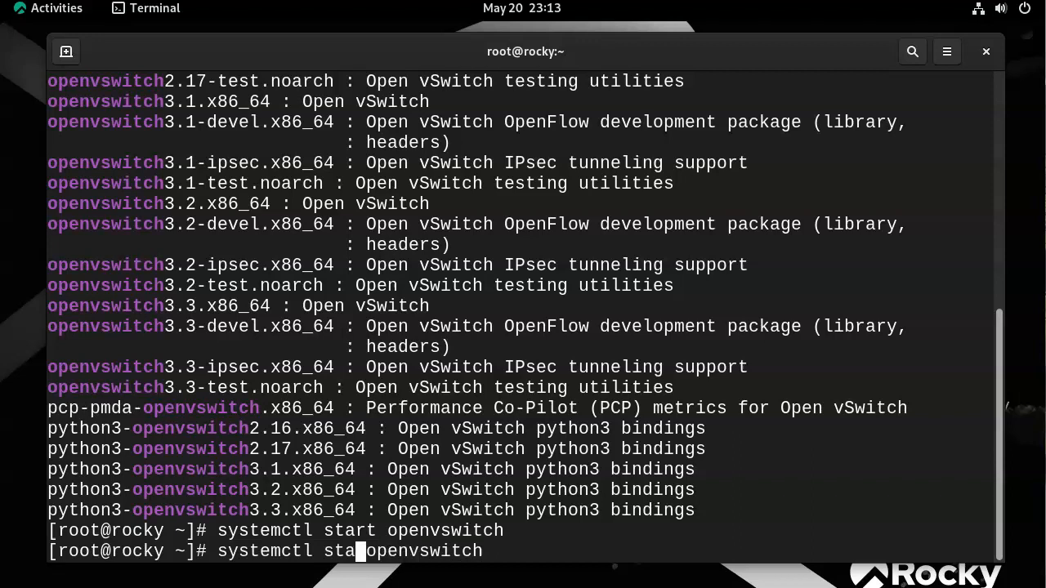
type("tus")
key("Return")
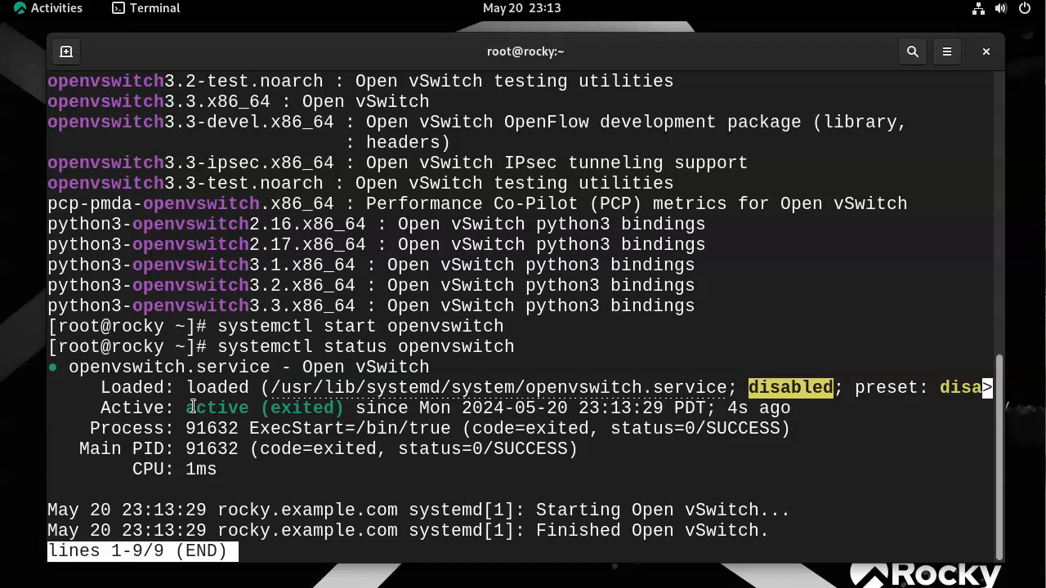
key("q")
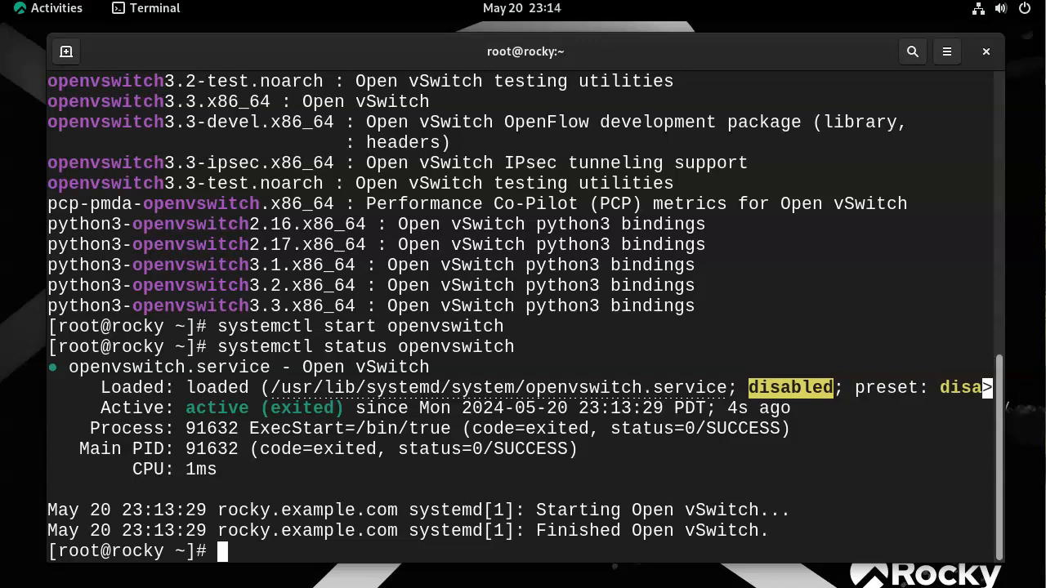
Run ovs-vsctl show to display ovs_version 3.3.1 with no bridges
type("o")
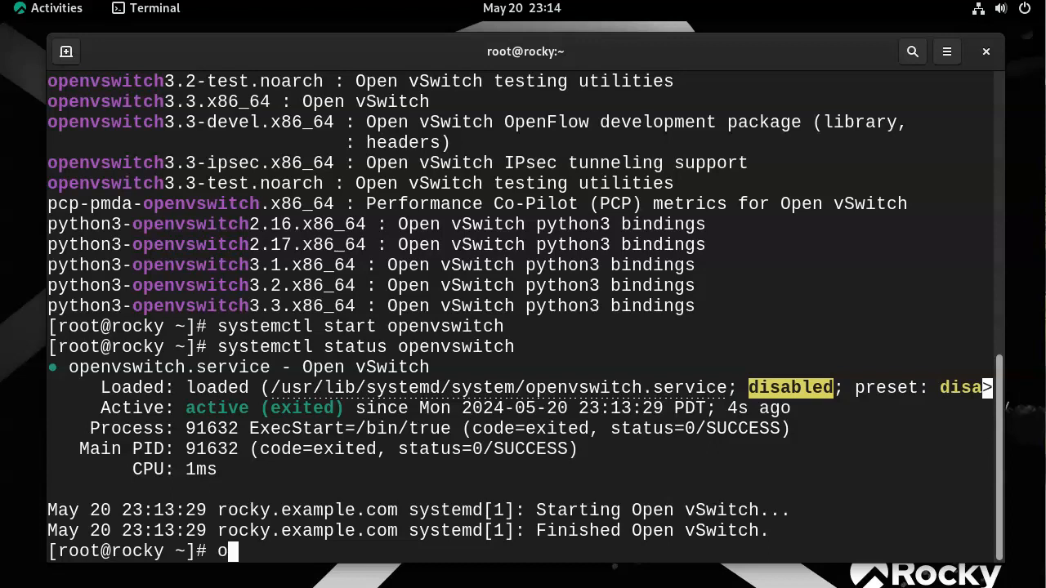
type("vs-")
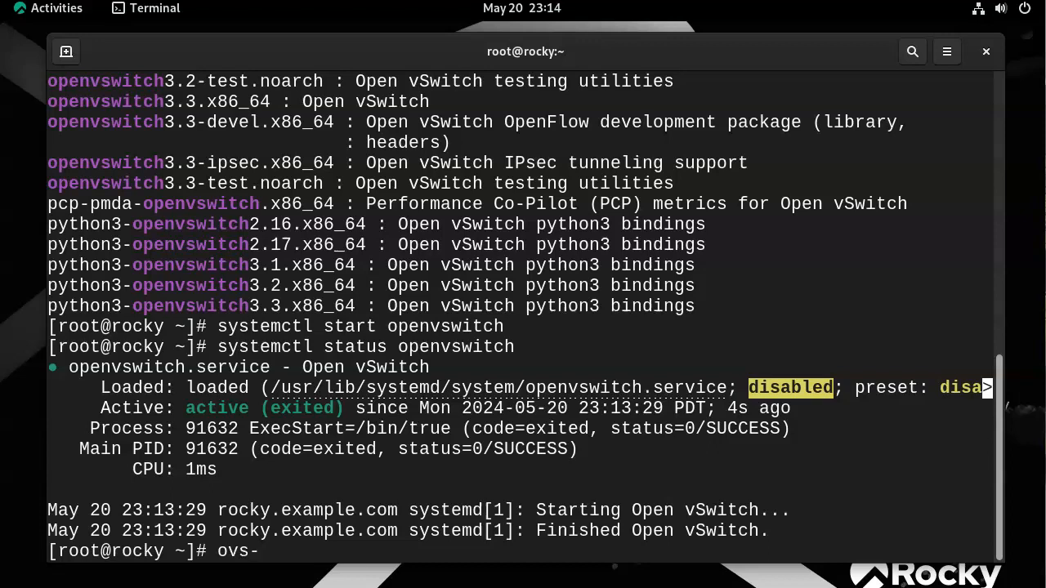
type("vsctl show")
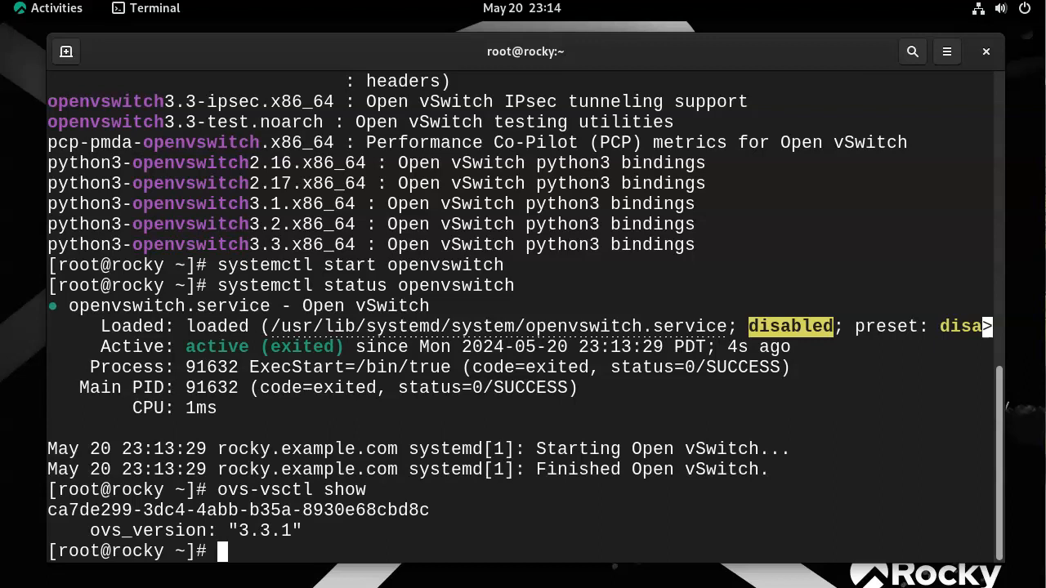
Create bridge mybridge with ovs-vsctl add-br and list it with its internal interface
type("ovs-v")
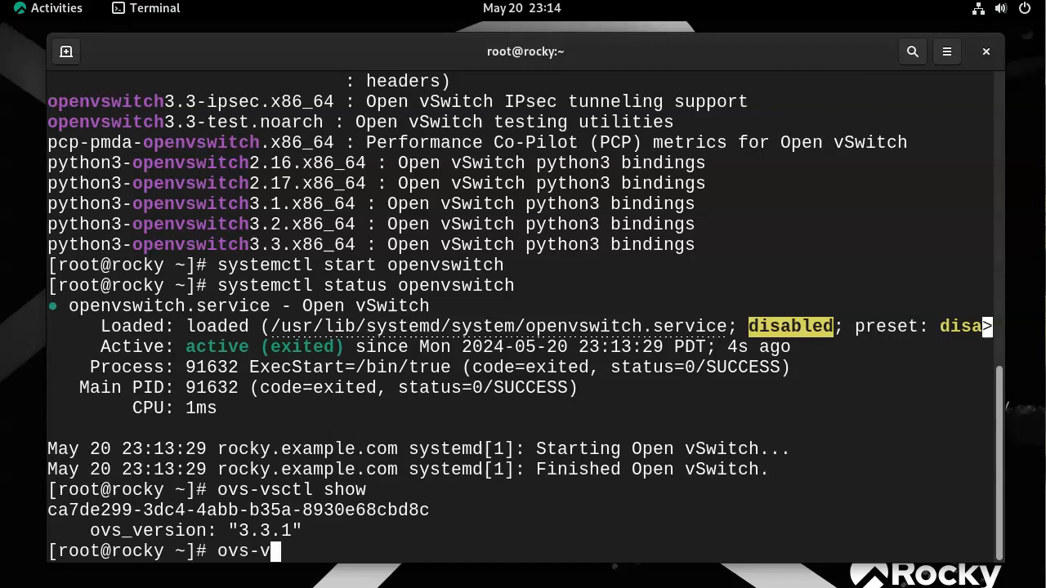
type("sctl")
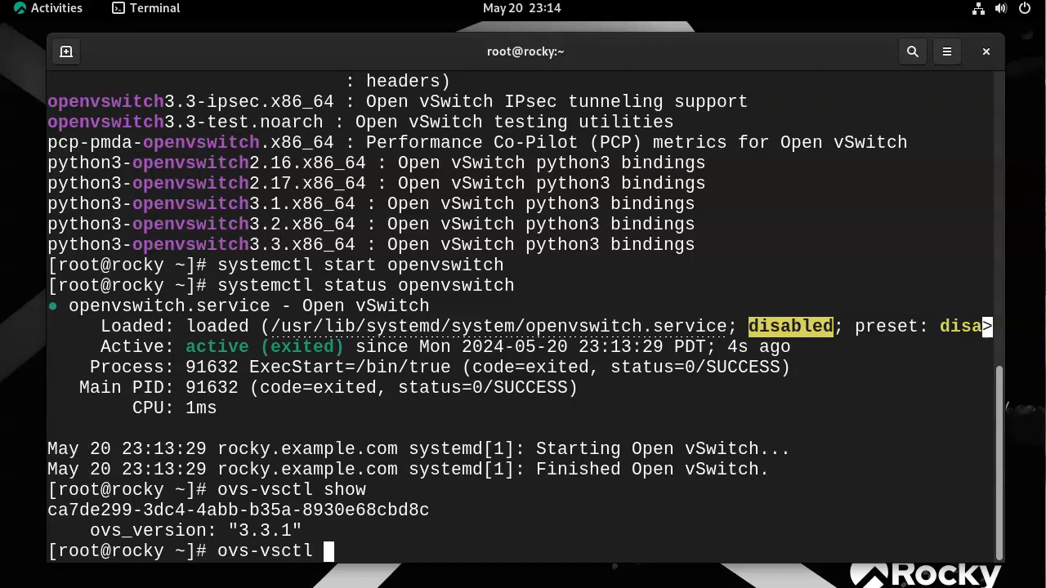
type("add")
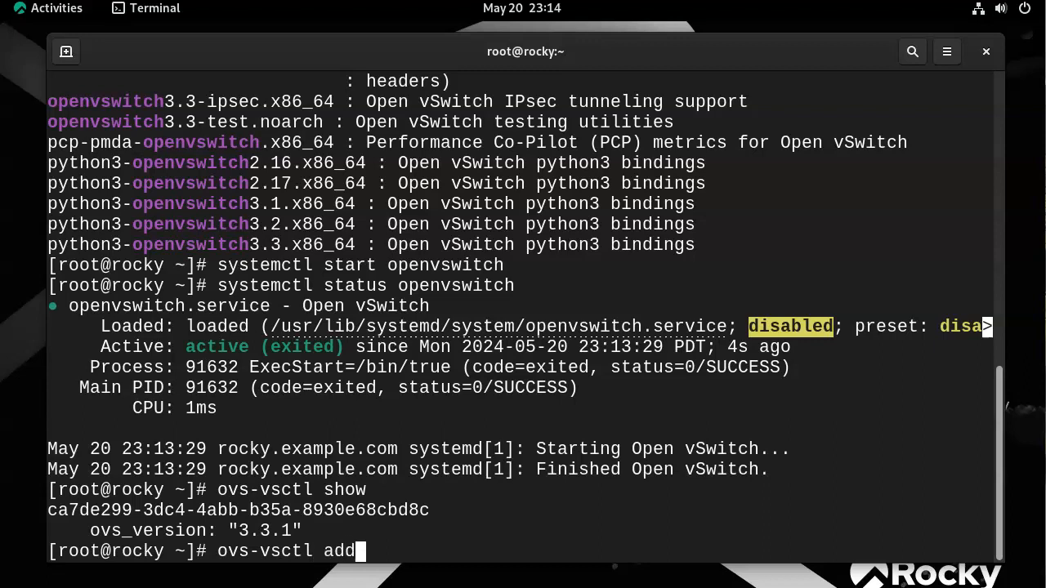
type("-br")
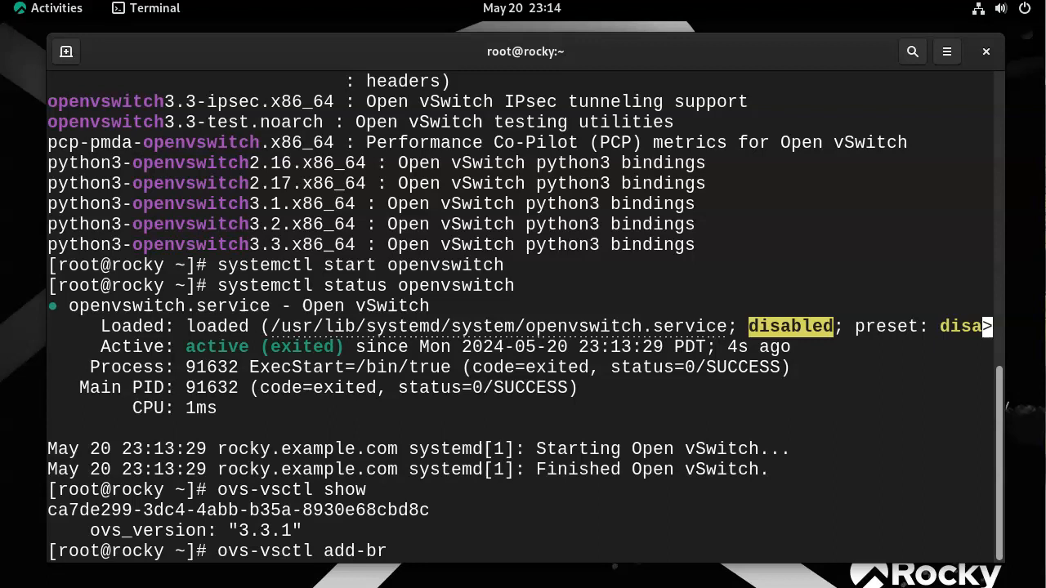
type("mybridg")
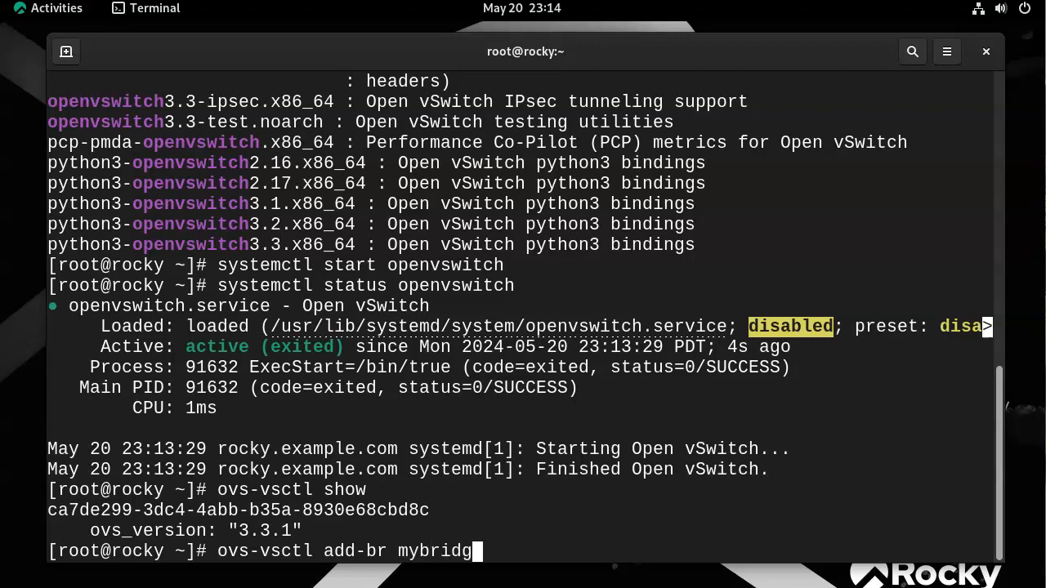
key("Return")
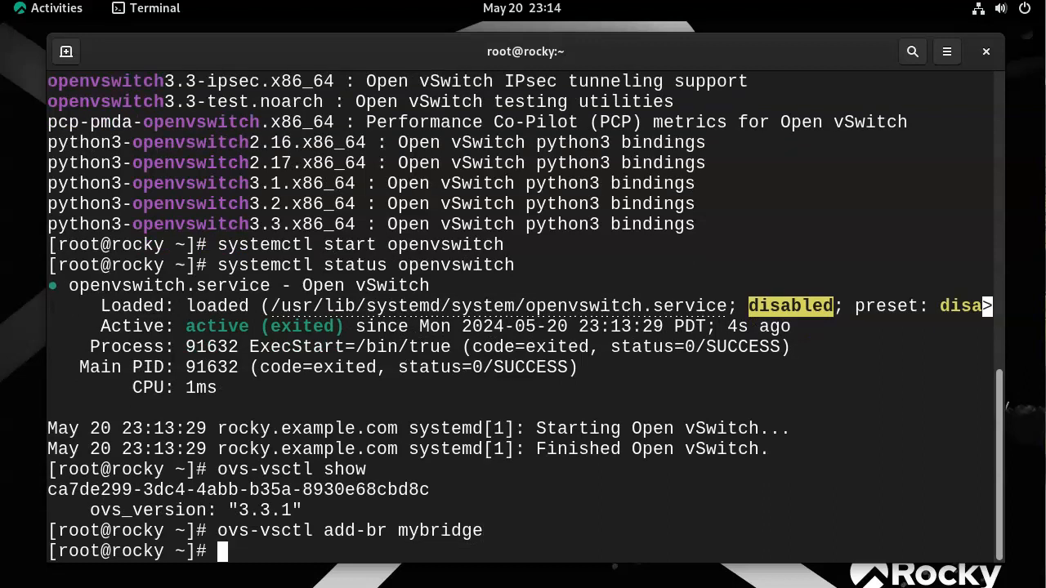
type("ovs-vsctl show")
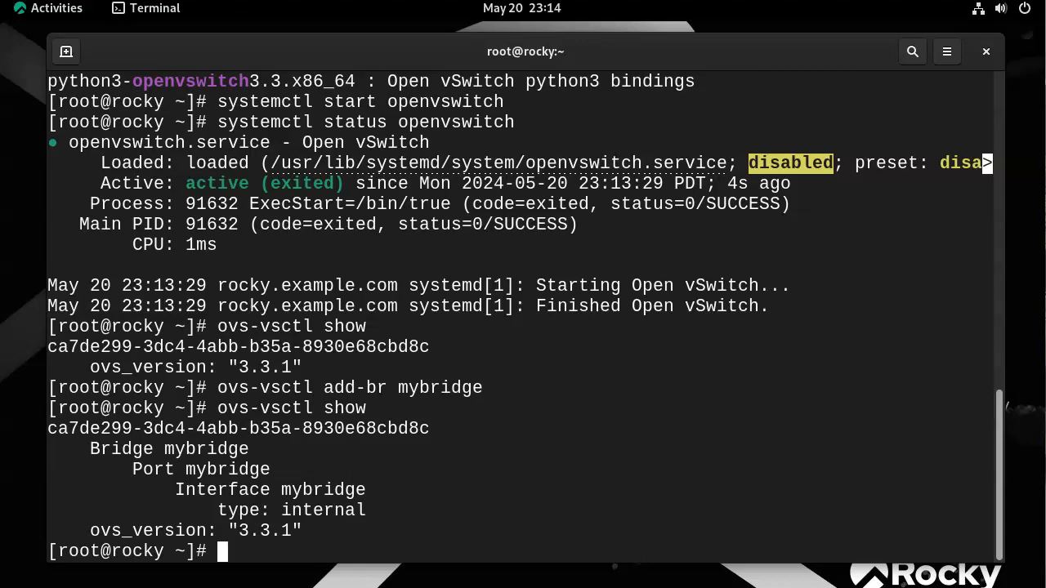
Run ifconfig to list interfaces enp0s3 (10.0.2.15) and loopback
type("ifconfig")
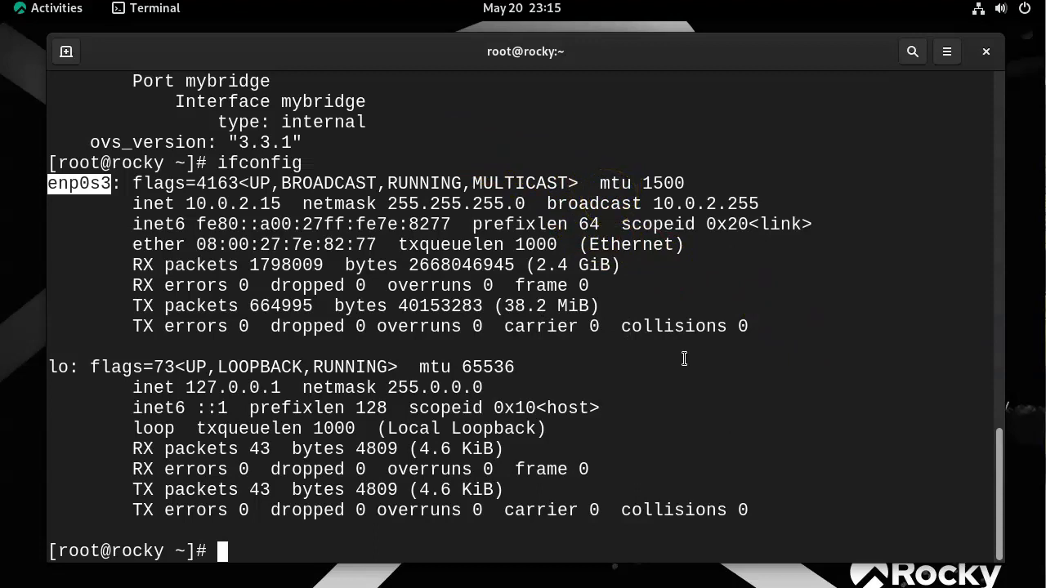
Add port enp0s3 to mybridge with ovs-vsctl add-port mybridge enp0s3
type("ovs-")
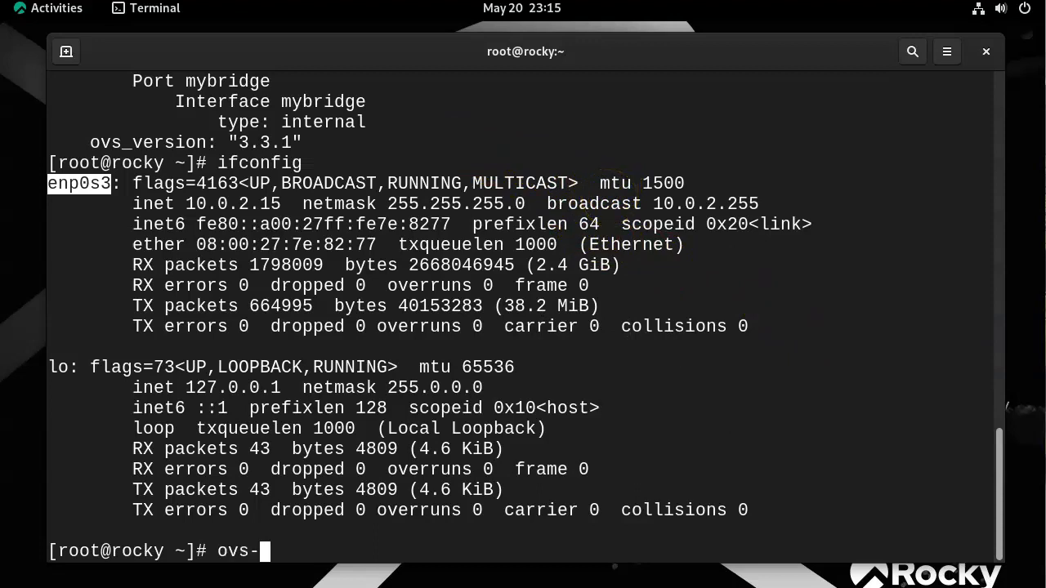
type("vsctl")
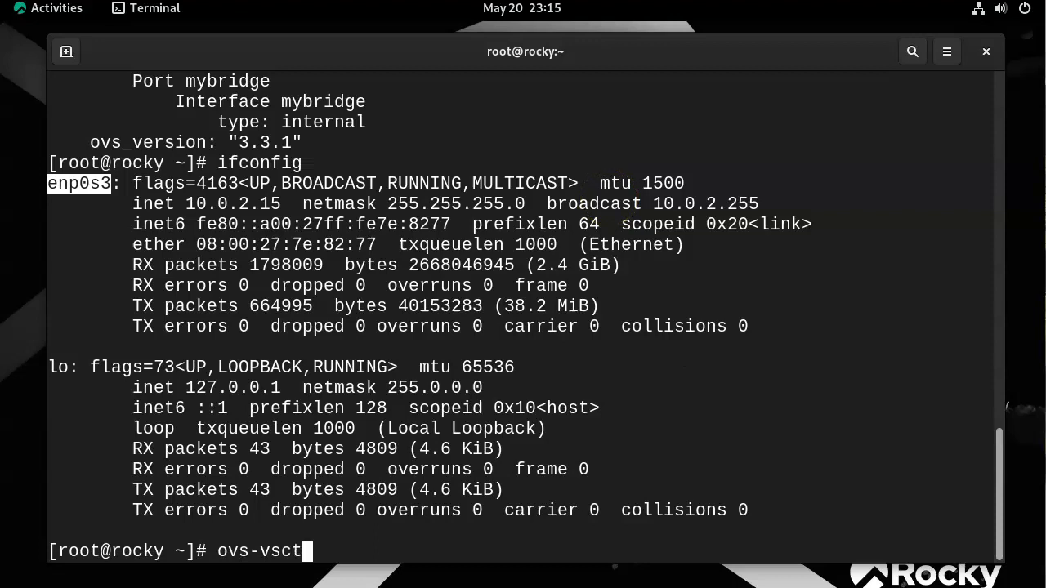
type("l add-")
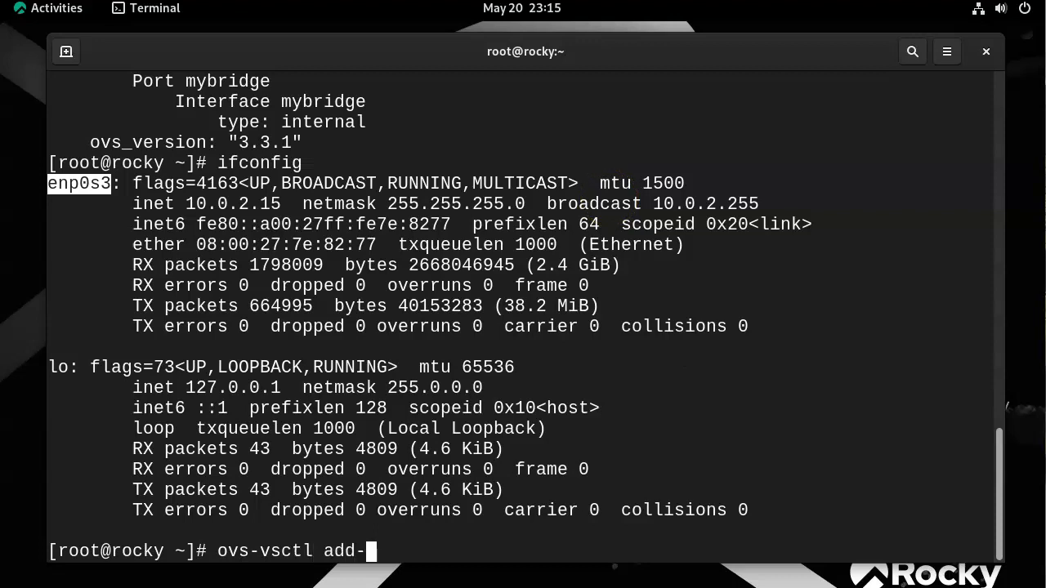
type("port")
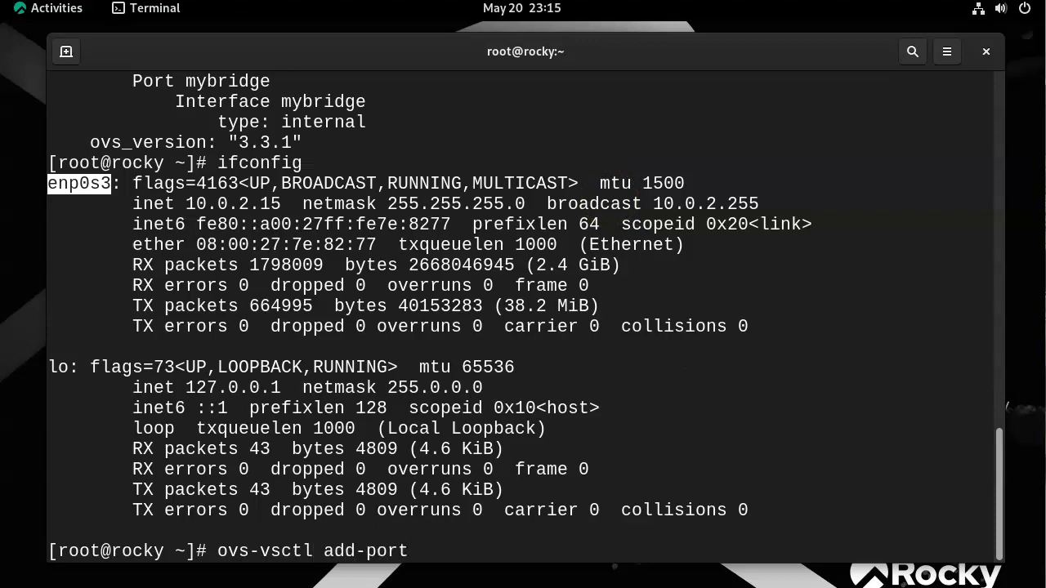
type("my")
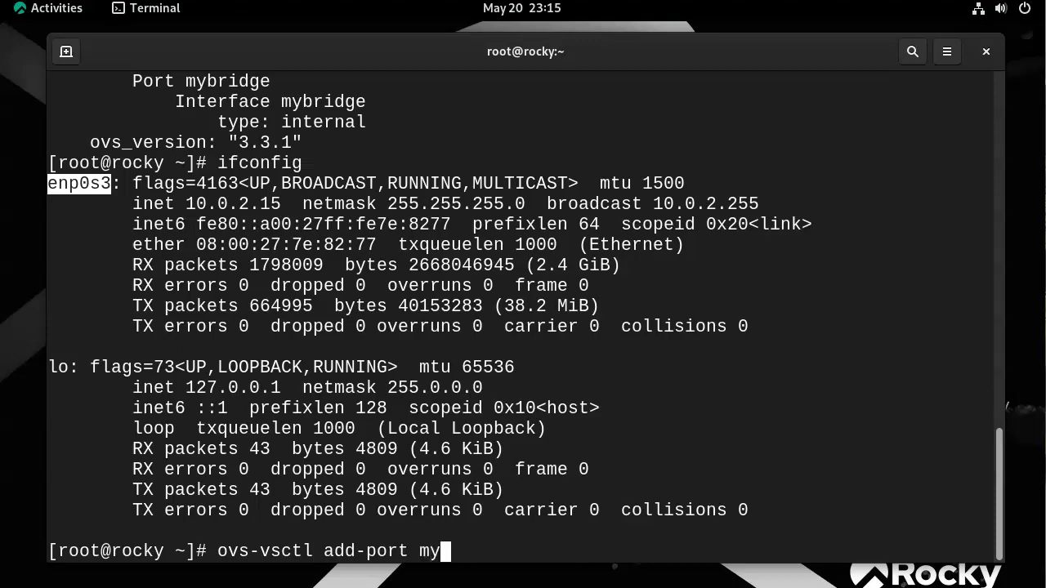
type("bridge")
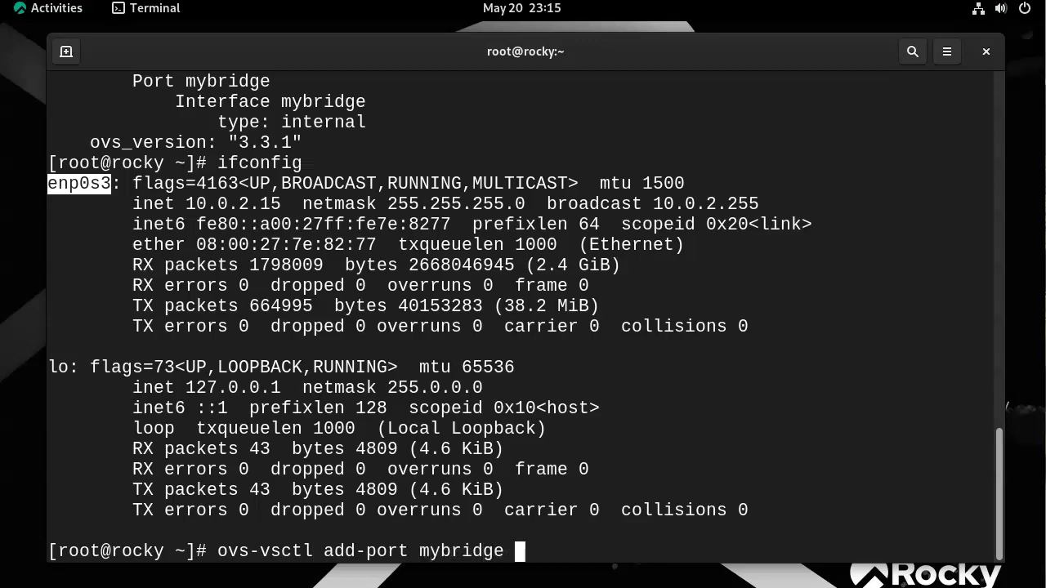
type("enp0s3")
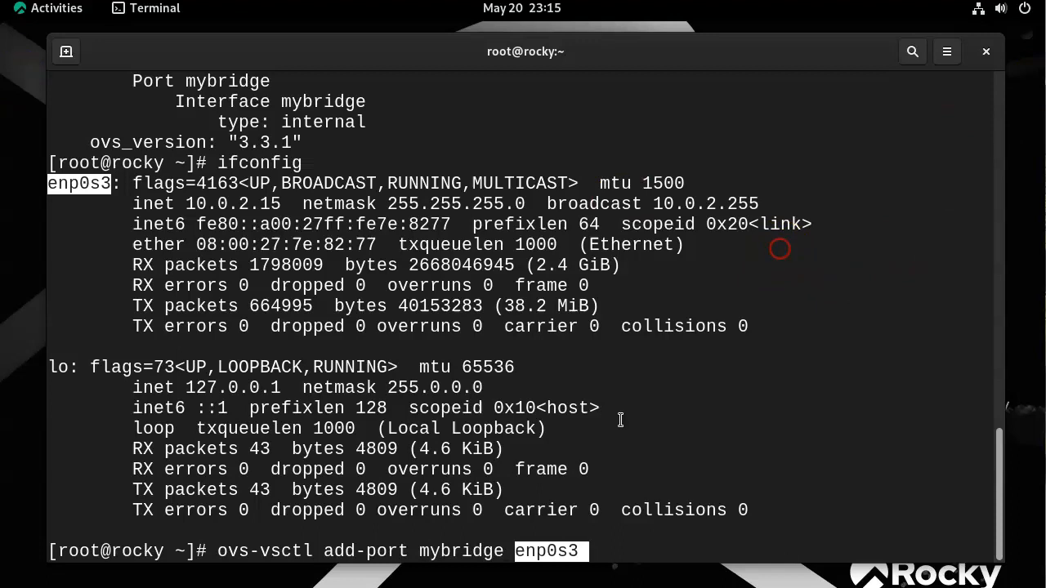
key("Return")
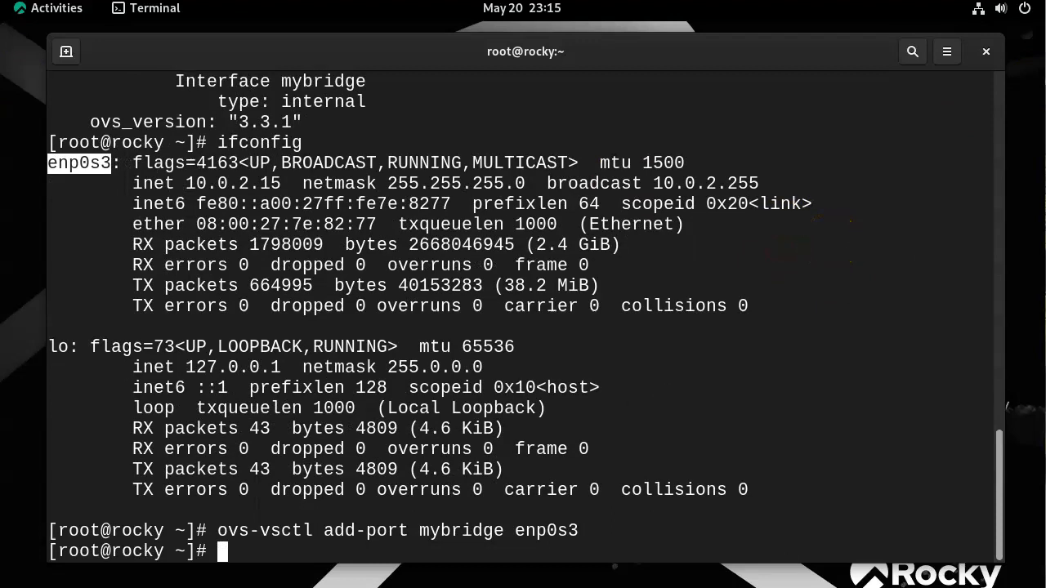
Show the switch configuration and highlight the mybridge entries in the output
type("ovs-vsctl show")
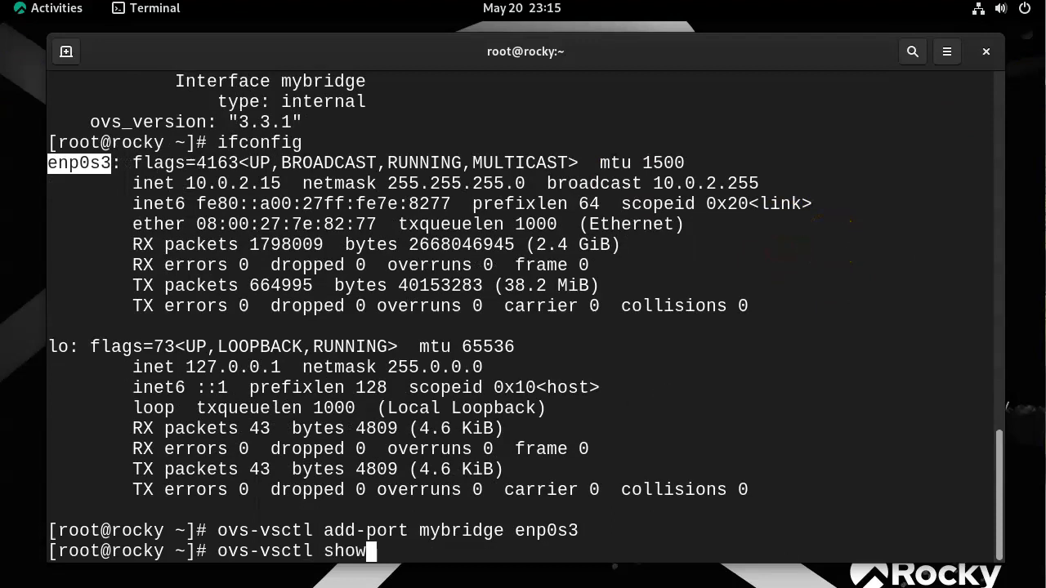
key("Return")
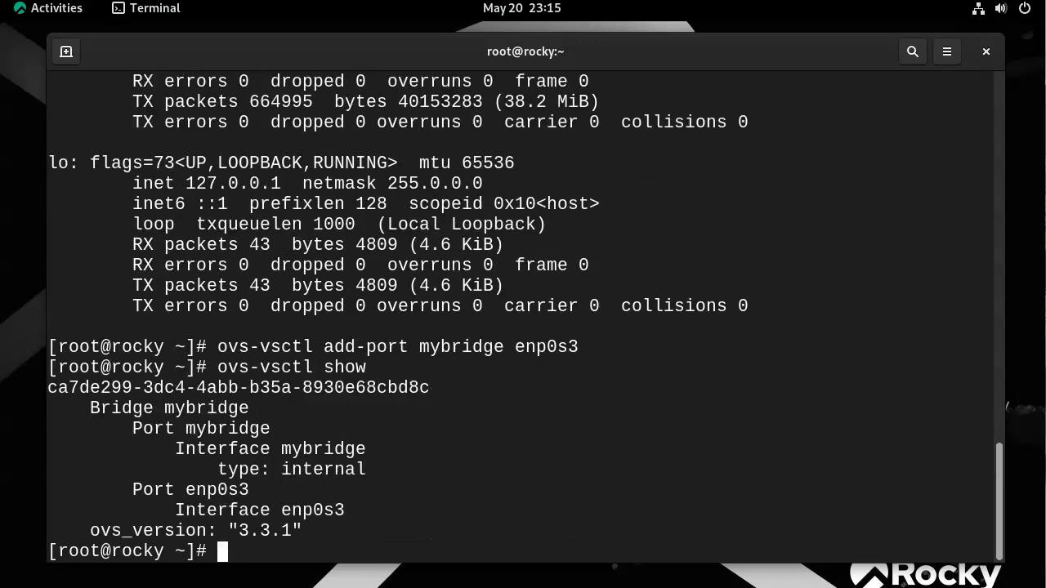
mouse_move(433, 204)
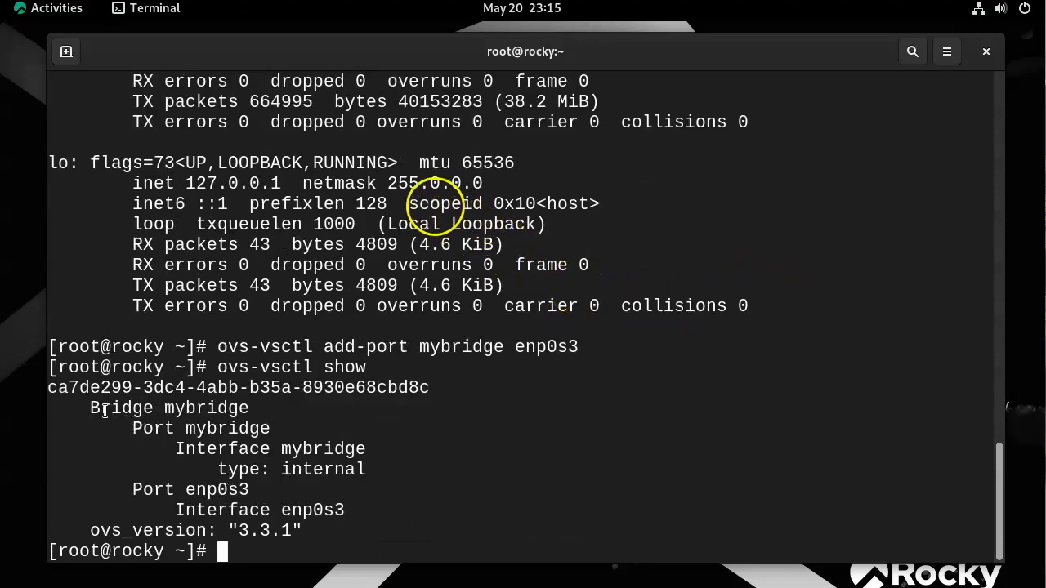
double_click(122, 408)
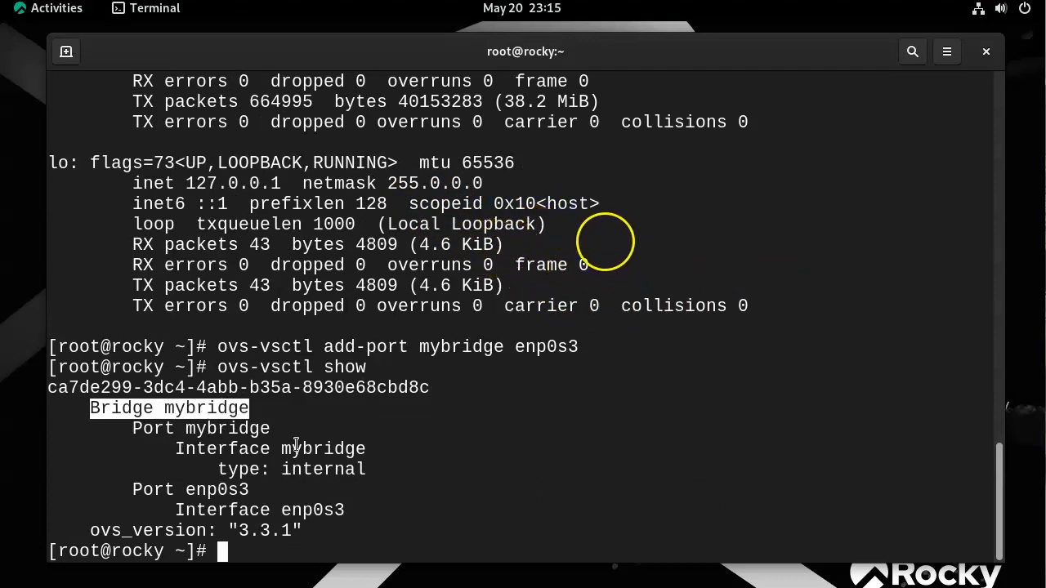
double_click(324, 448)
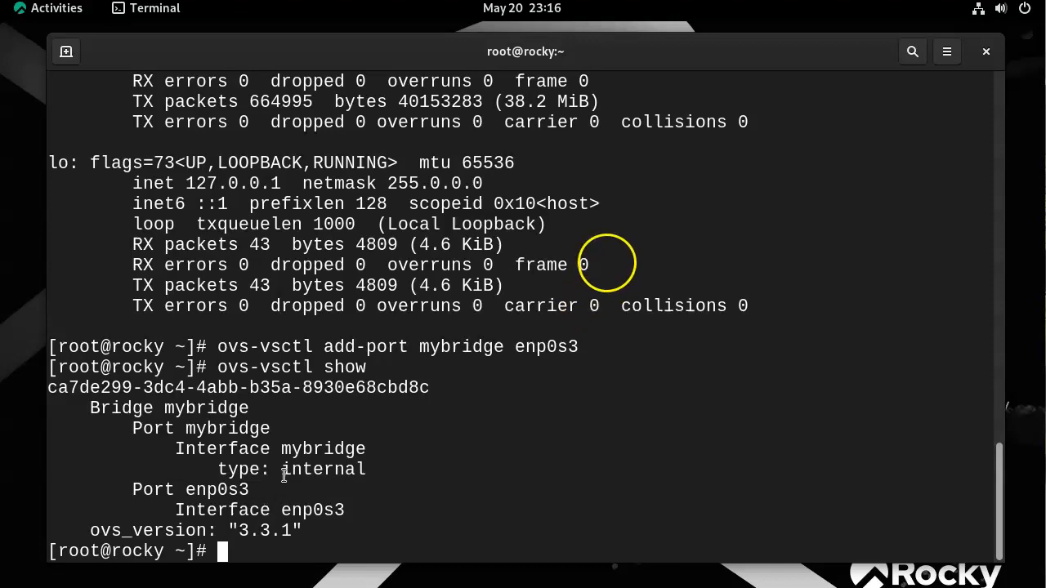
double_click(323, 448)
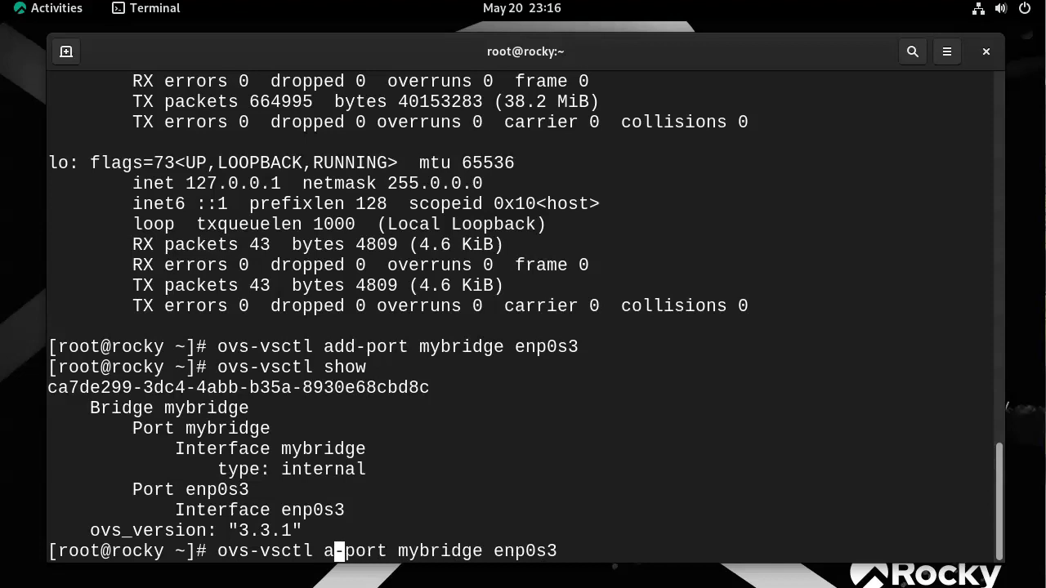
Remove enp0s3 from mybridge with del-port and re-list the configuration
key("Return")
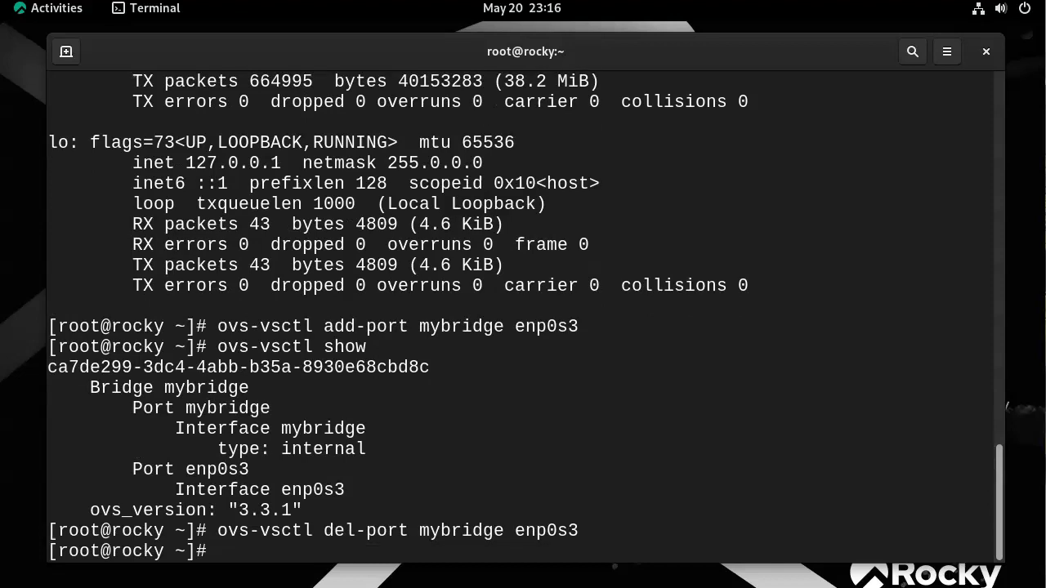
key("Return")
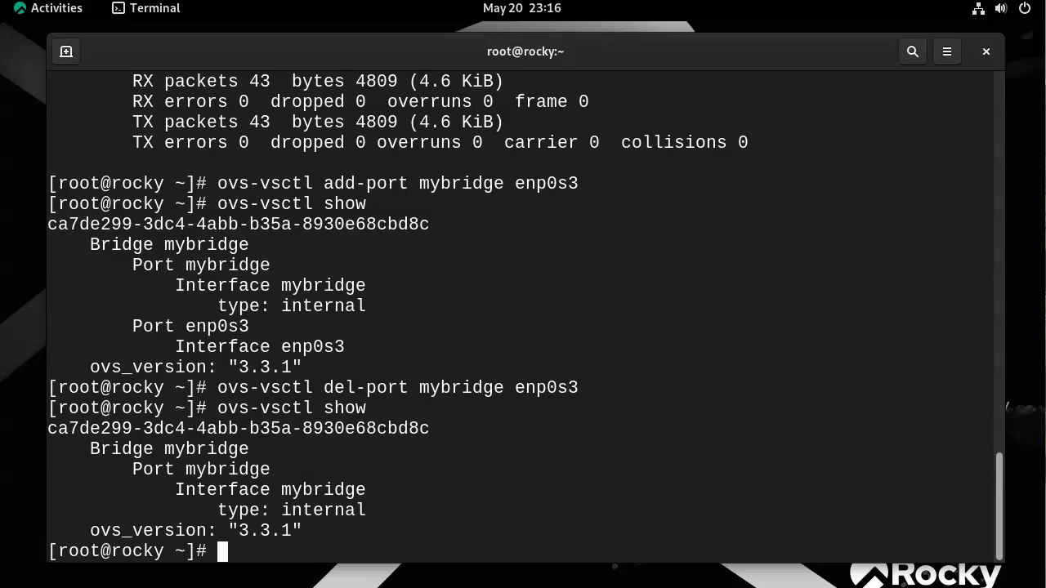
Delete mybridge with ovs-vsctl del-br mybridge, then type ovs-vsctl show to check
type("o")
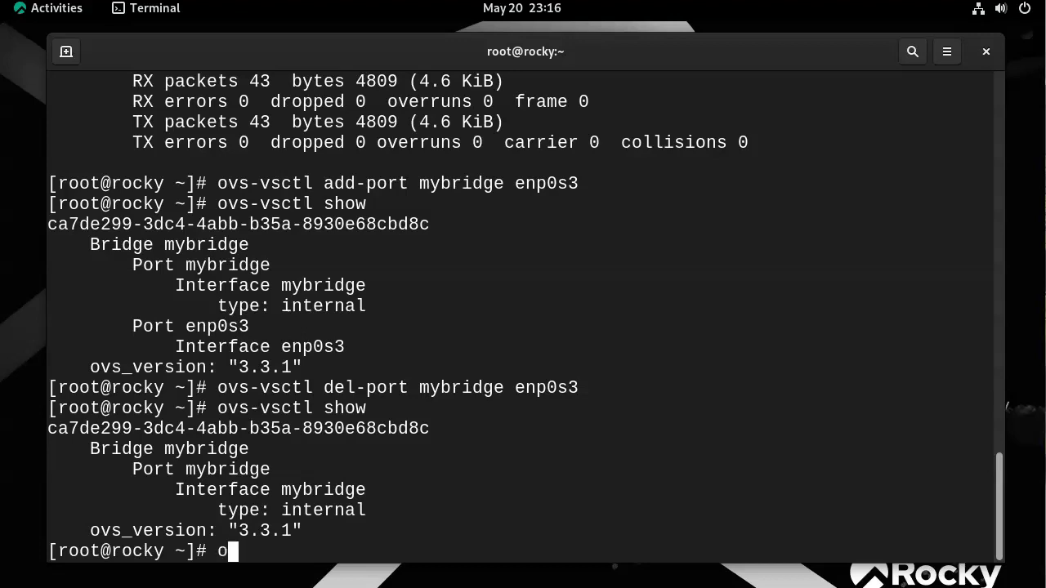
type("vs")
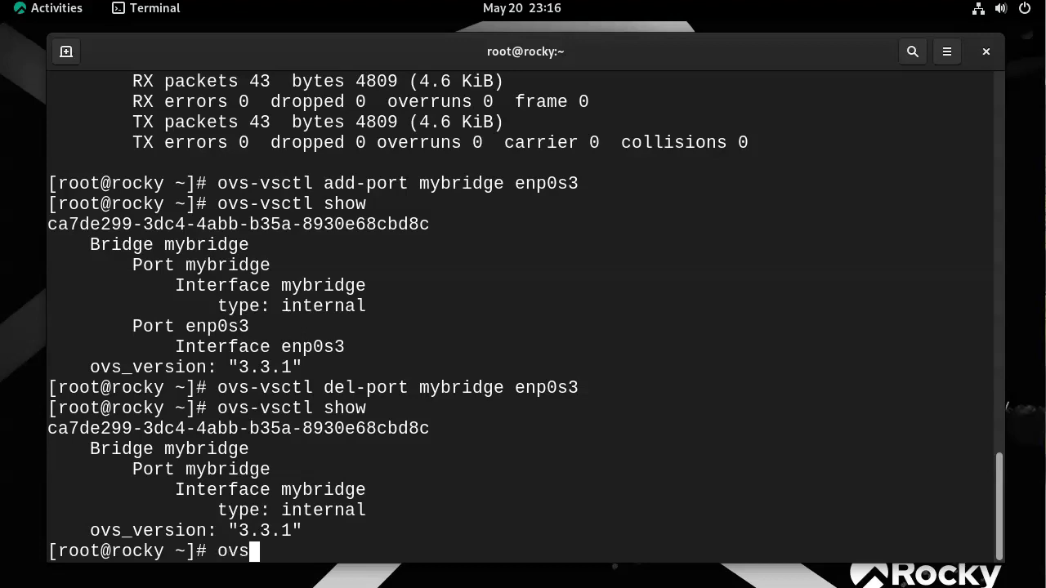
type("-vsctl")
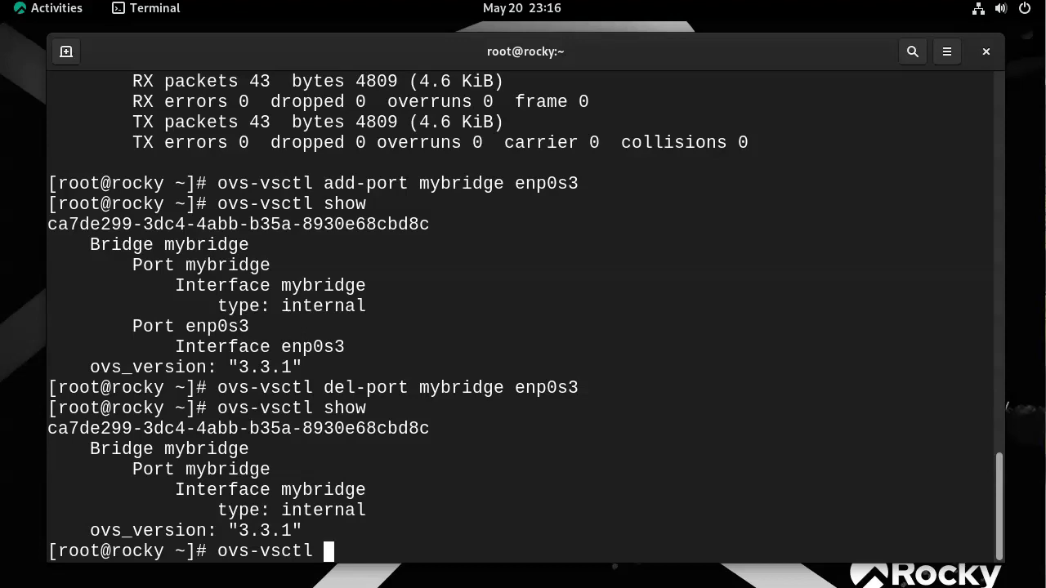
type("del")
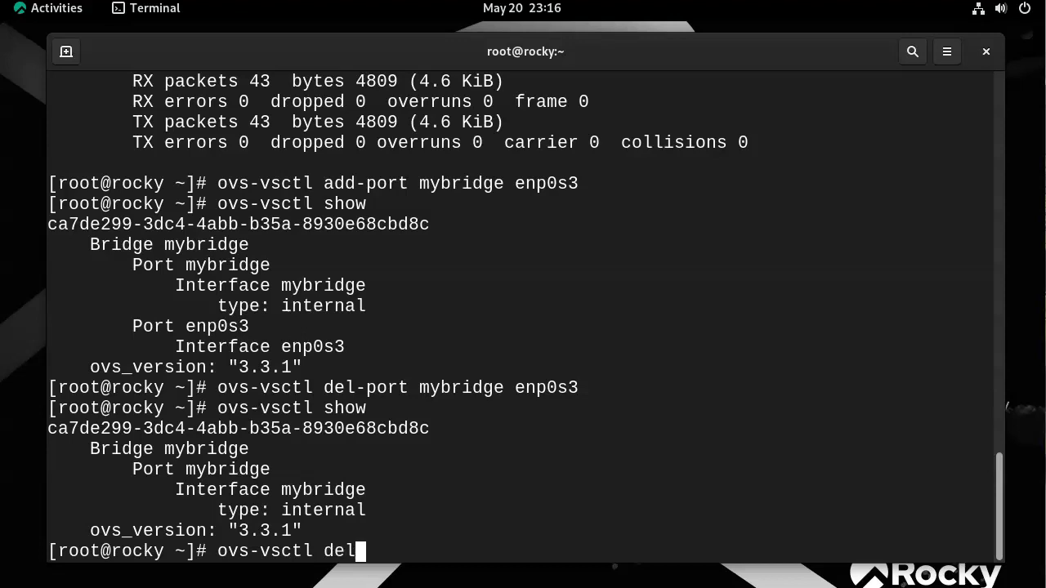
type("-br")
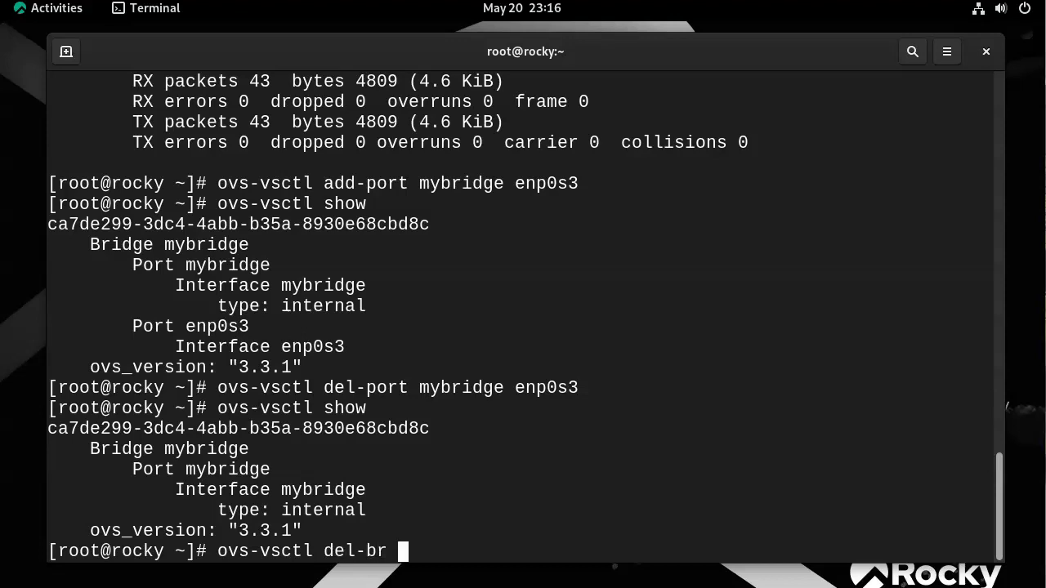
type("mybridg")
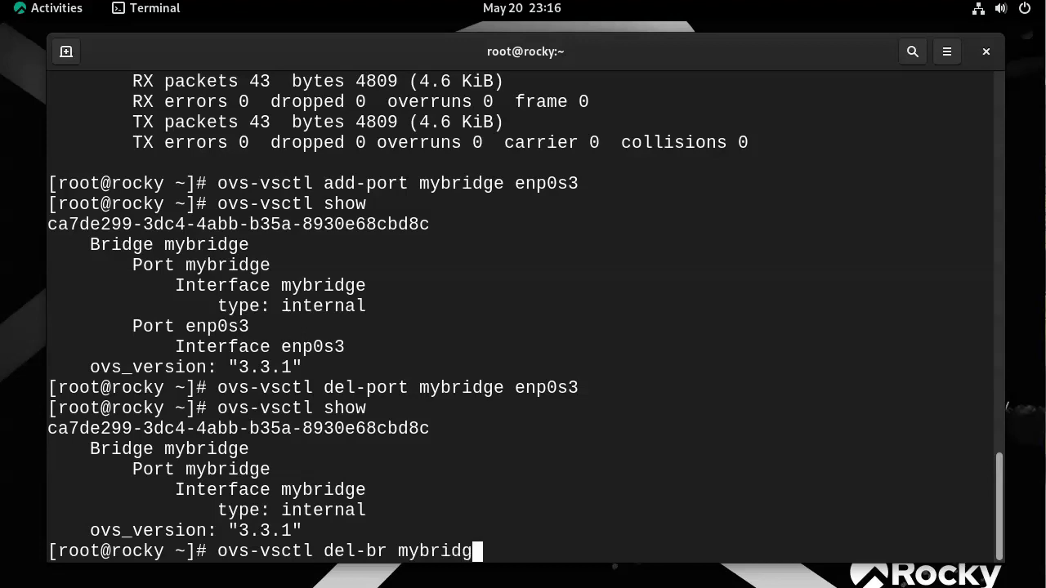
key("Return")
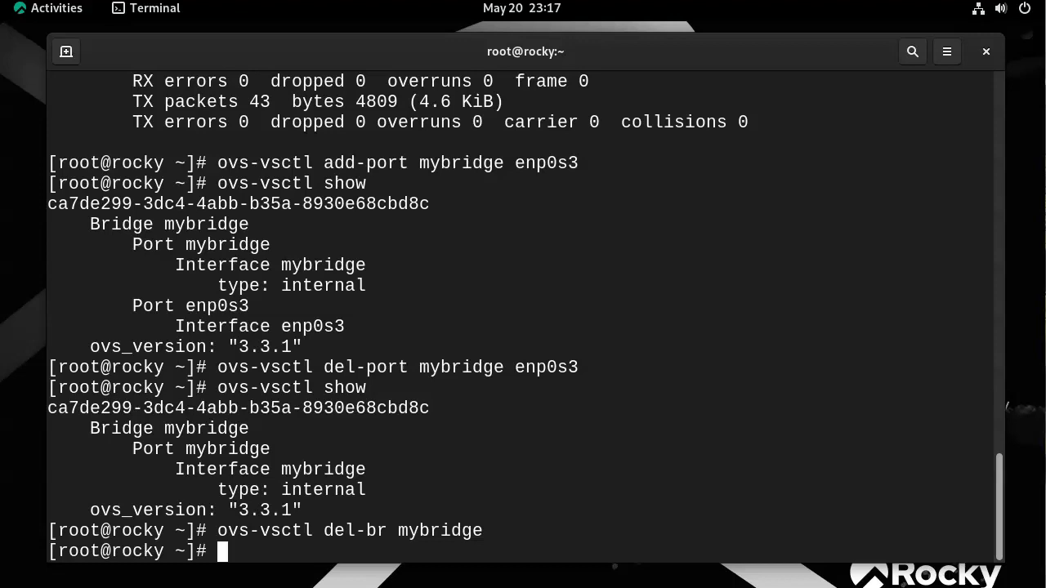
type("ovs-vsctl show")
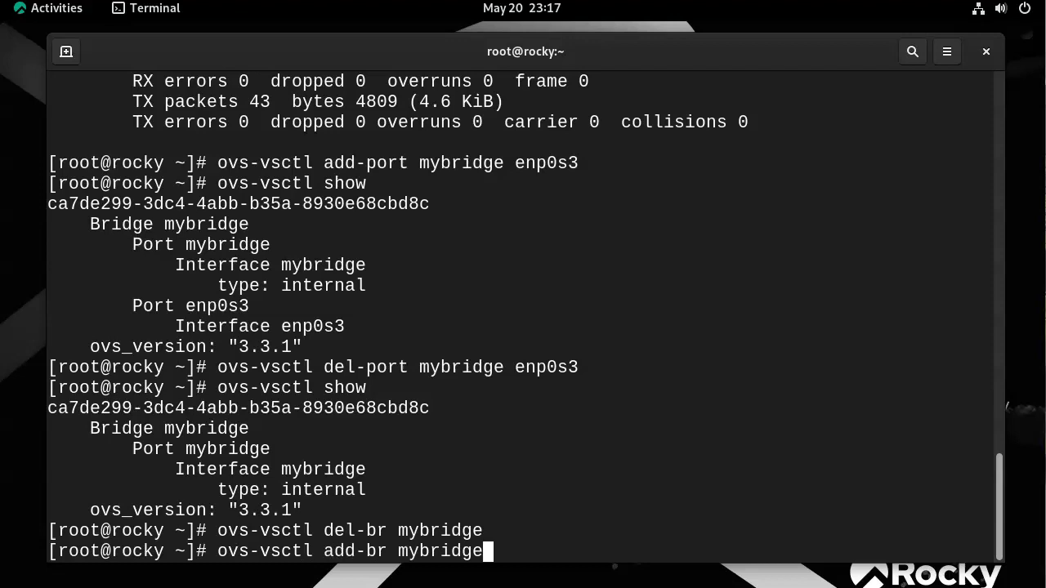
Attach enp0s3 to the recreated mybridge and show the configuration listing both ports
type("ovs-vsctl show")
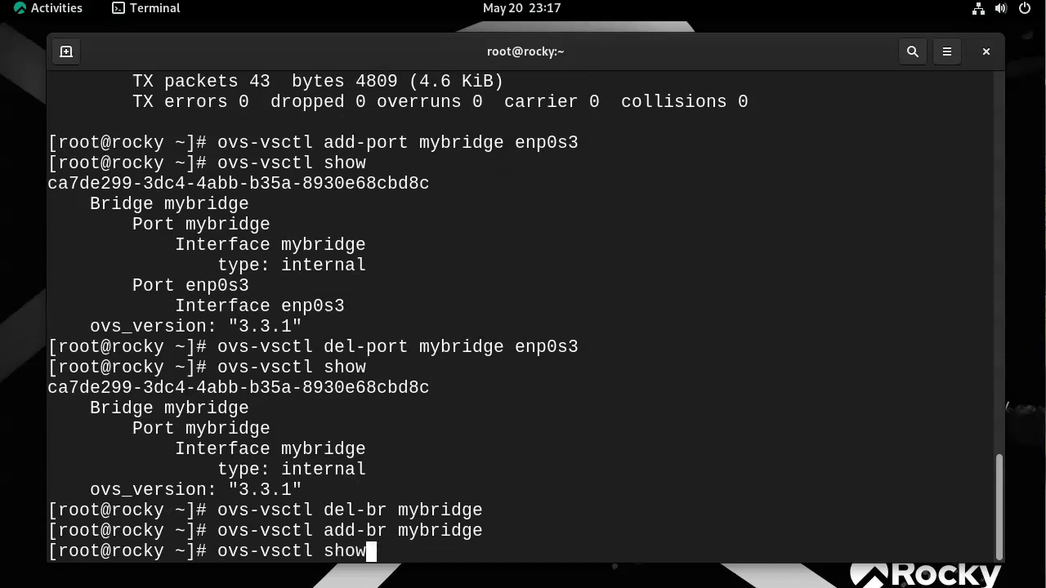
type("ovs-vsctl add-port mybridge enp0s3")
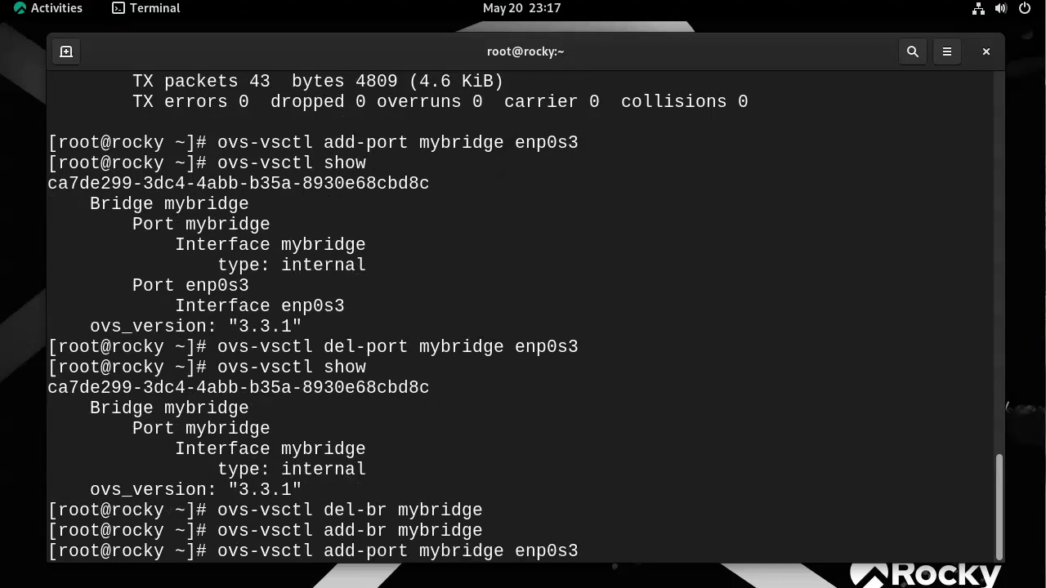
key("Return")
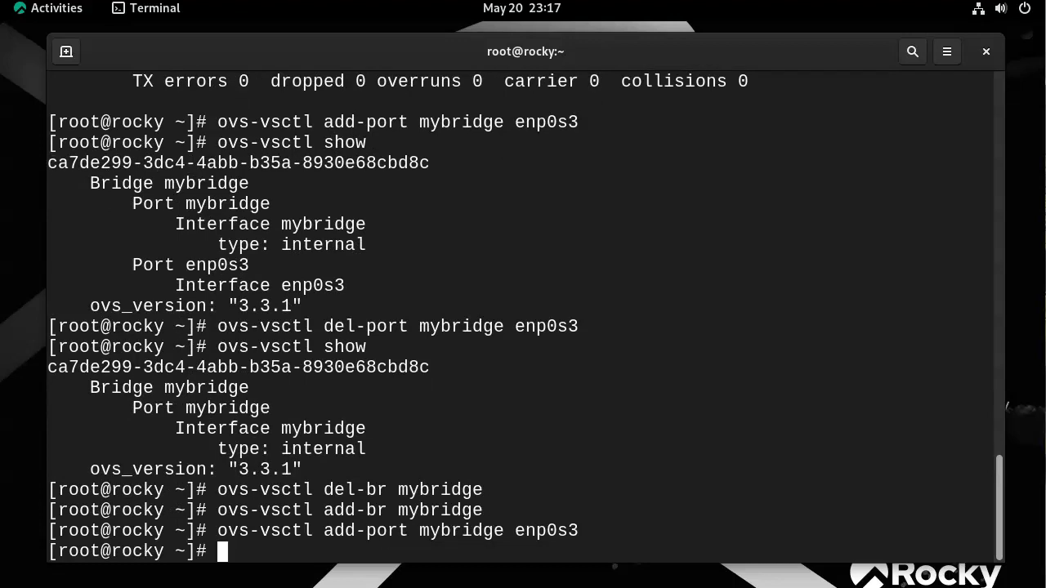
type("ovs-vsctl show")
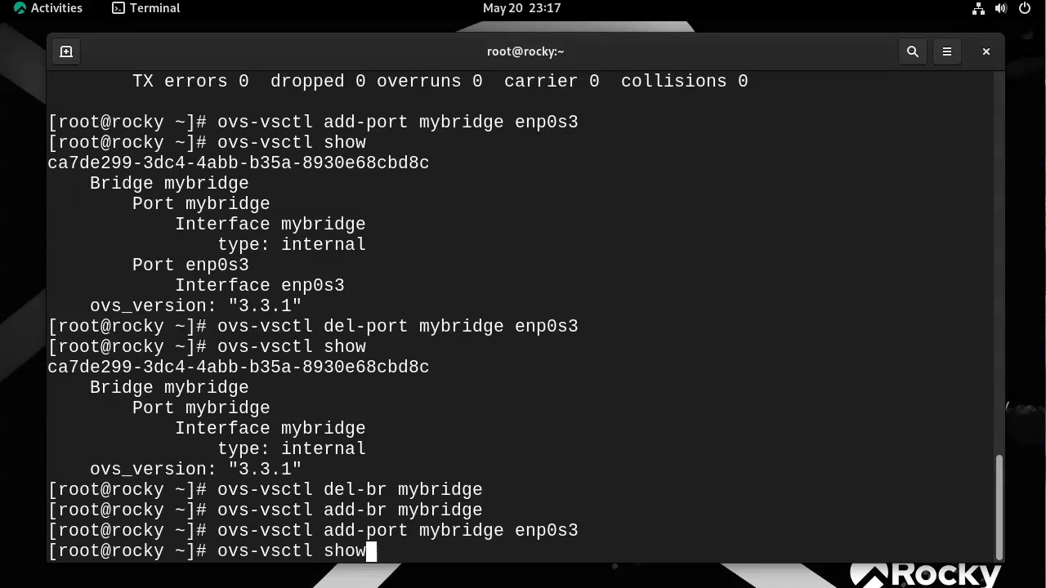
key("Return")
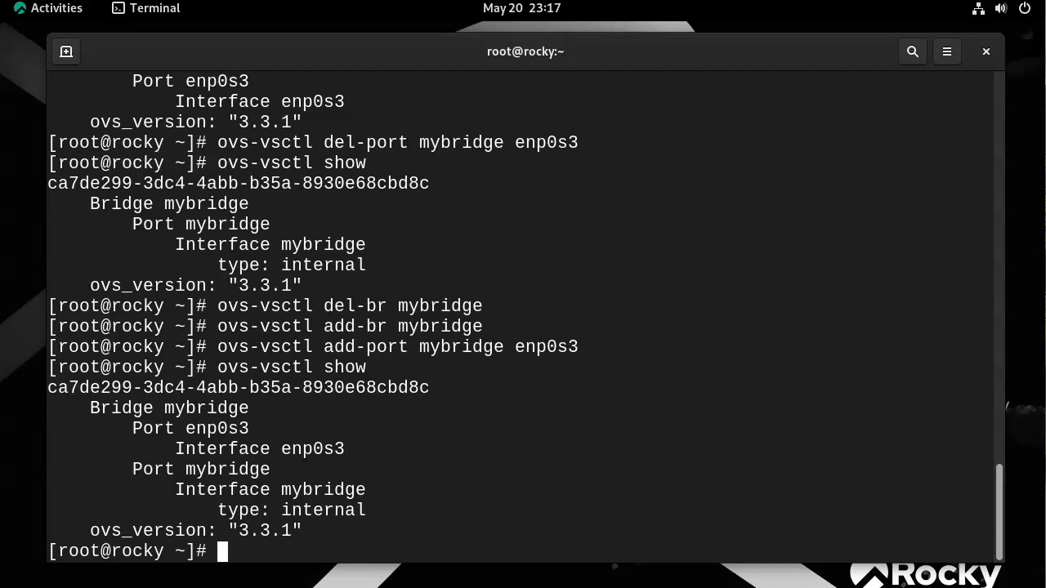
Tab-complete 'ovs' to list the available Open vSwitch commands
type("v")
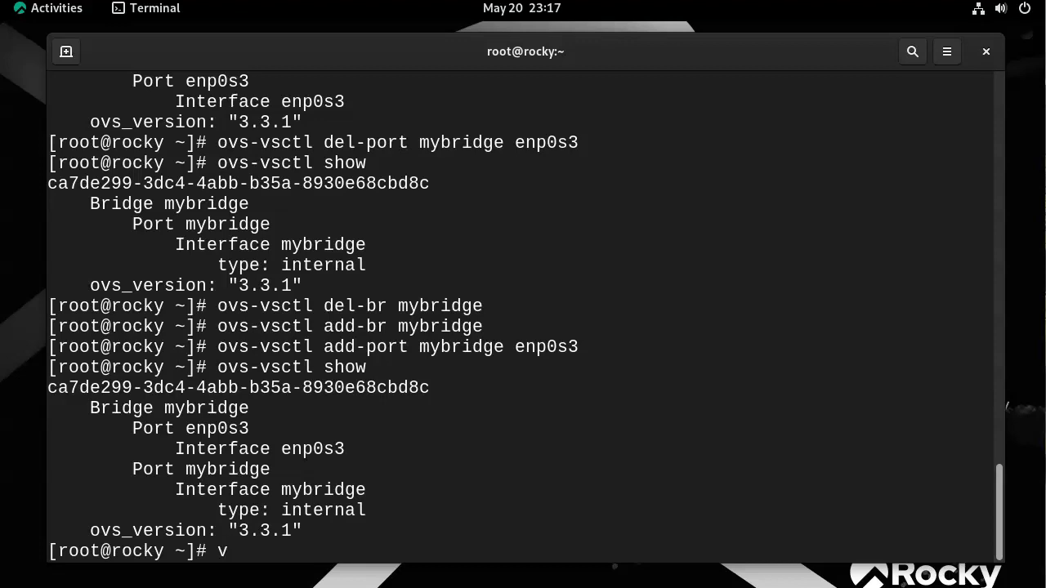
type("vs")
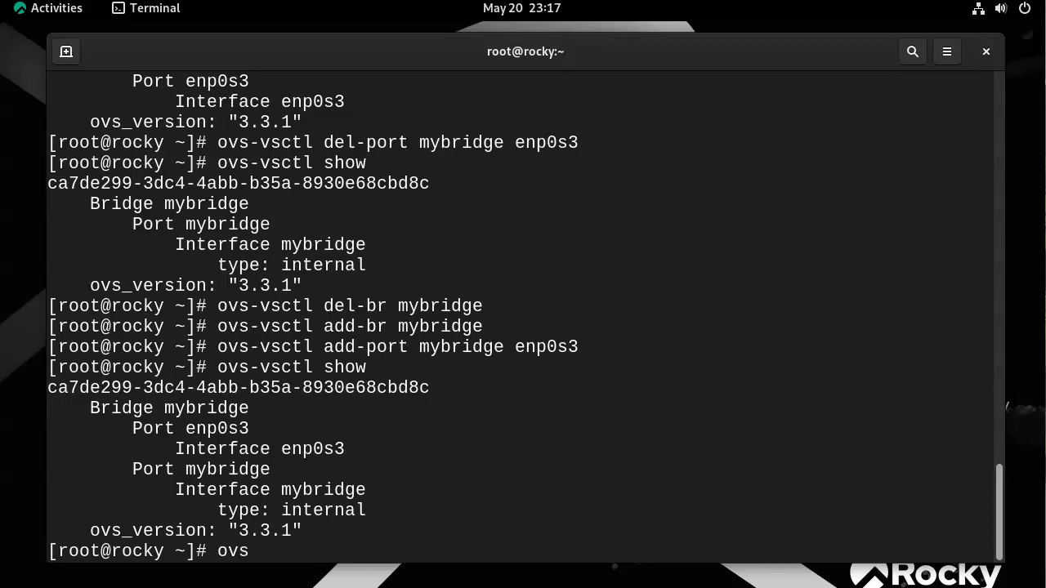
key("Tab")
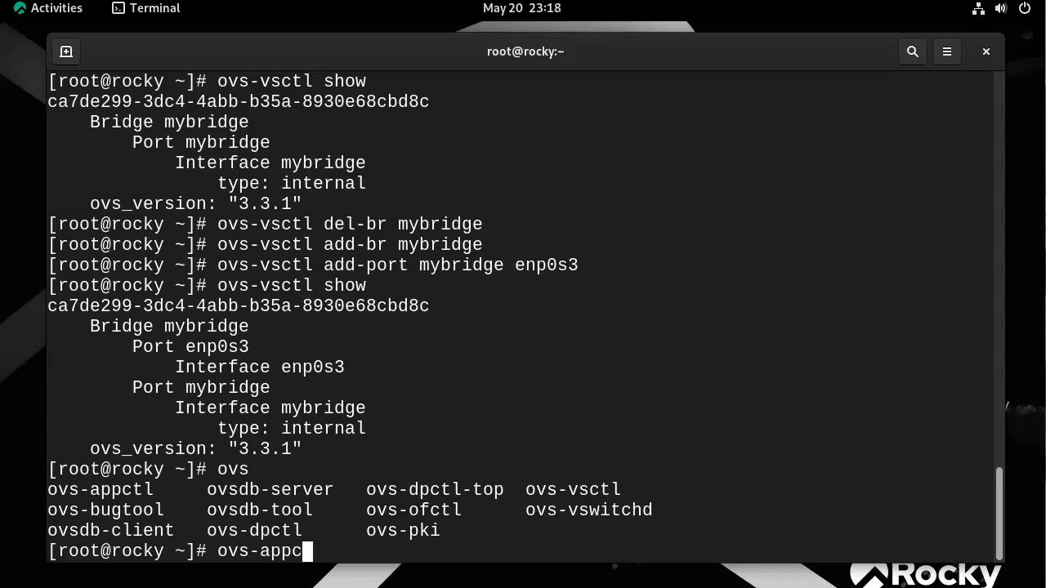
Run ovs-appctl fdb/show mybridge, showing one entry on port 1, then type ovs-vsctl show
type("tl")
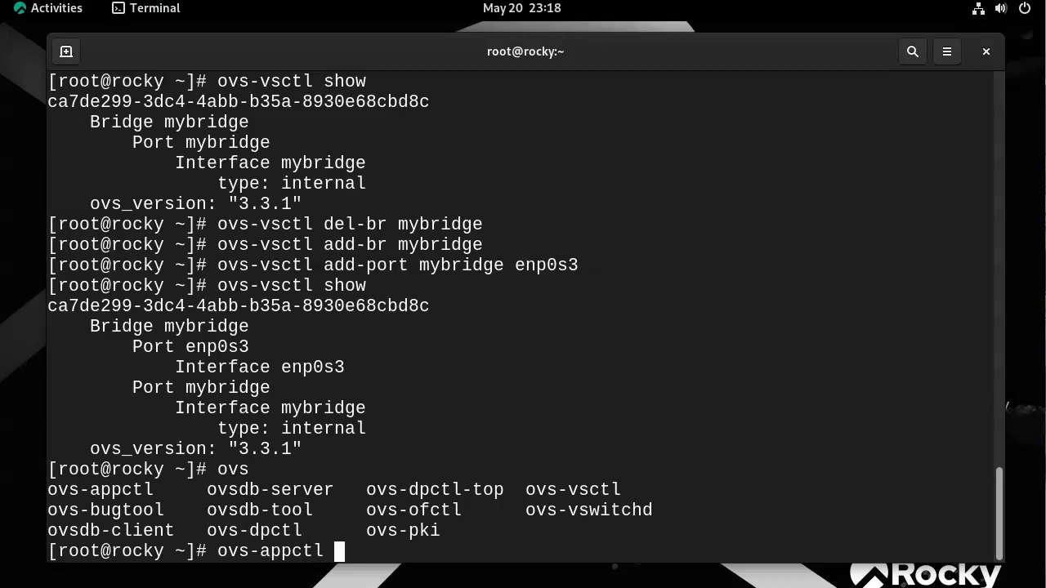
type("f")
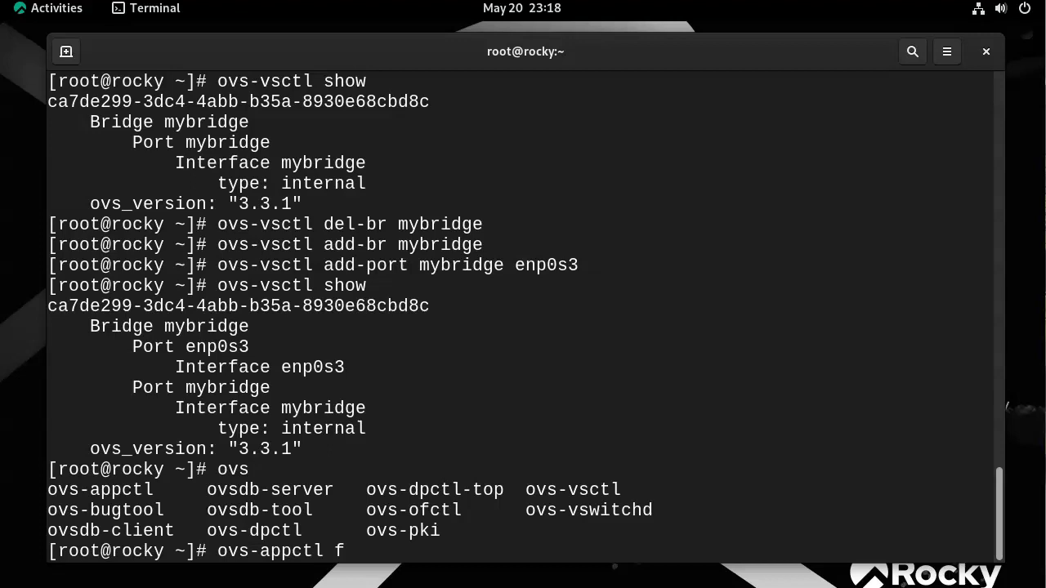
type("d")
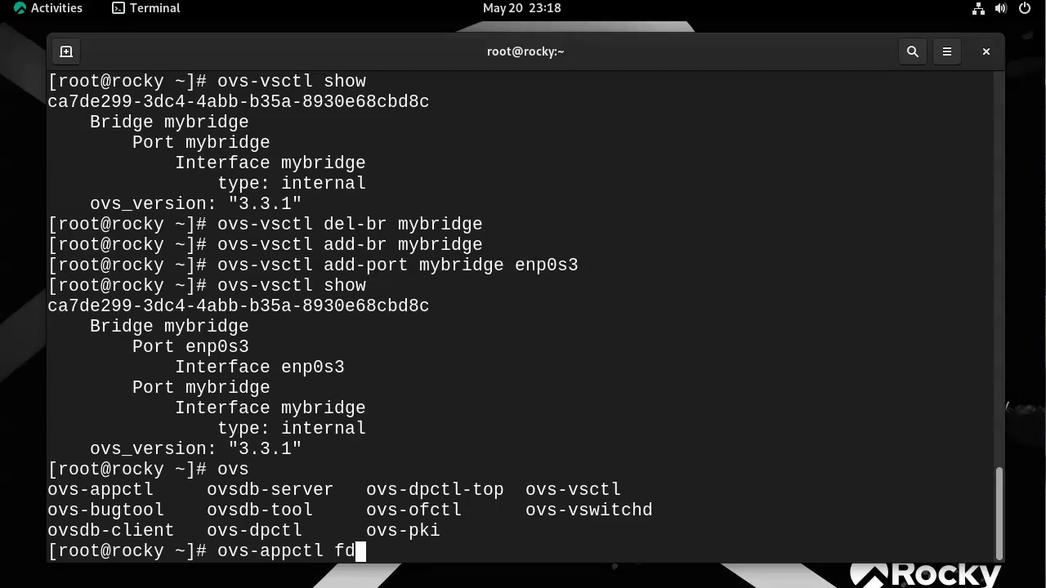
type("/s")
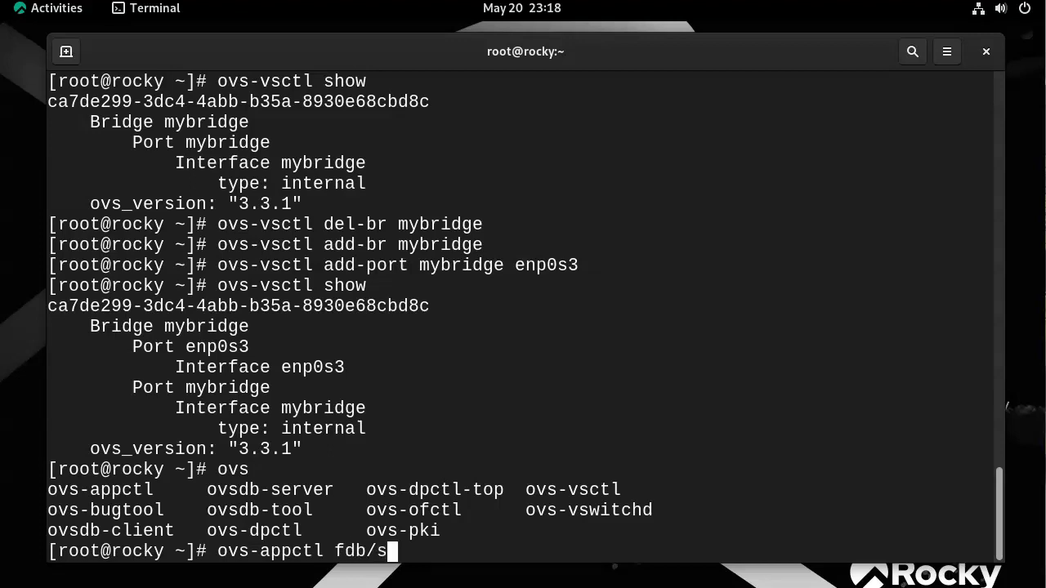
type("h")
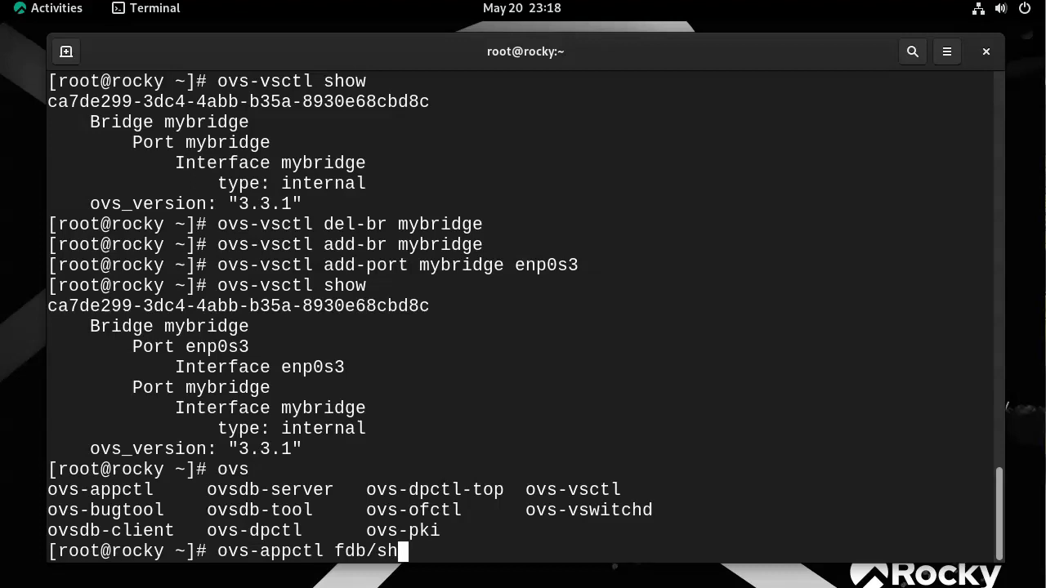
type("ow")
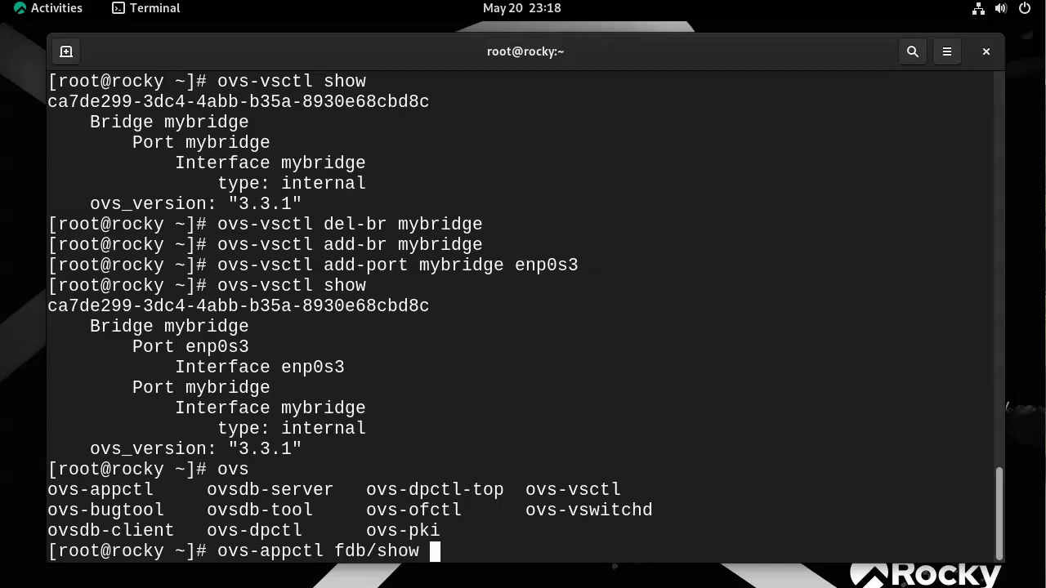
type("mybridge")
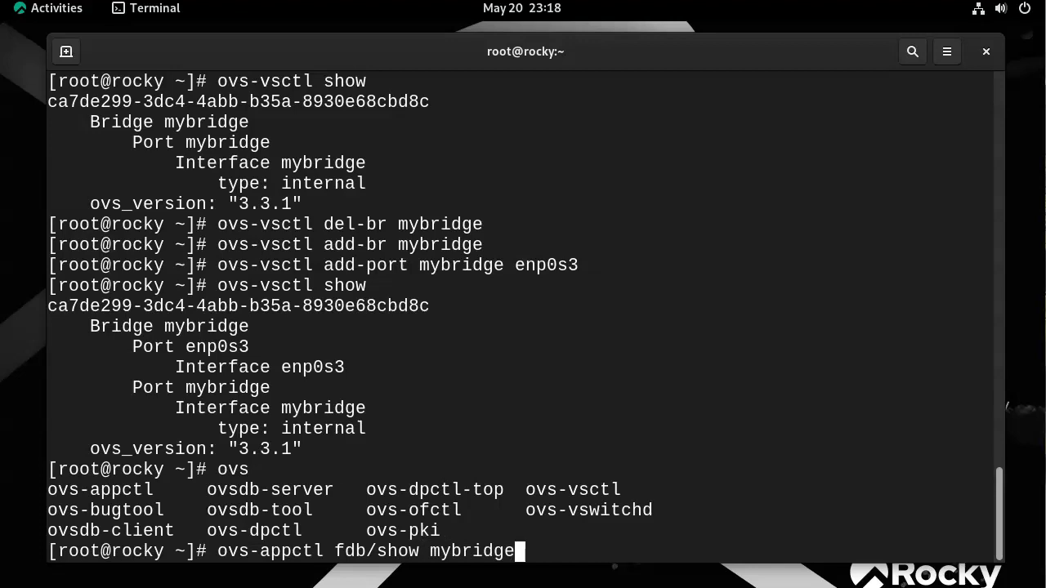
key("Return")
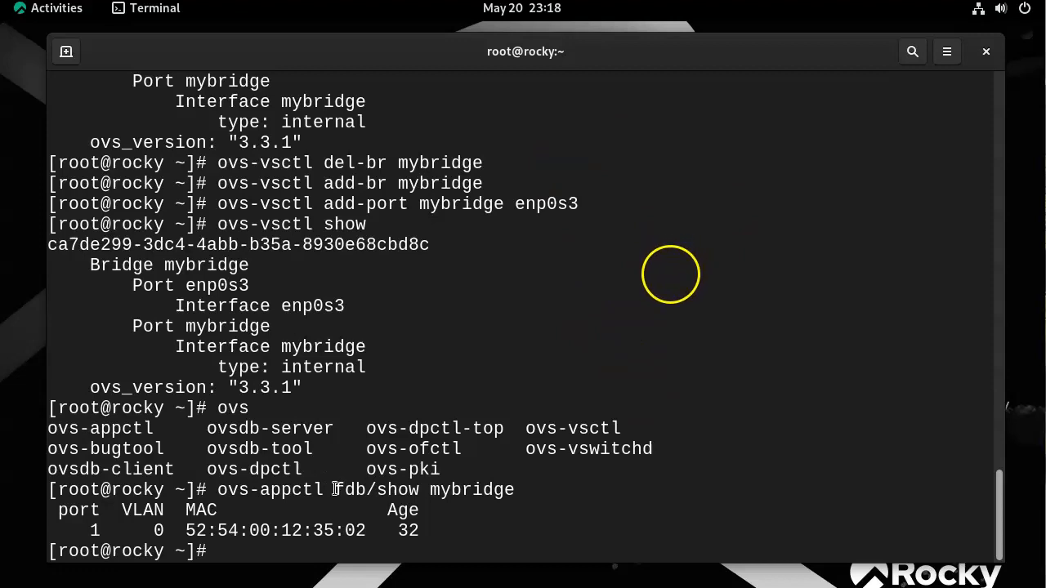
mouse_move(854, 290)
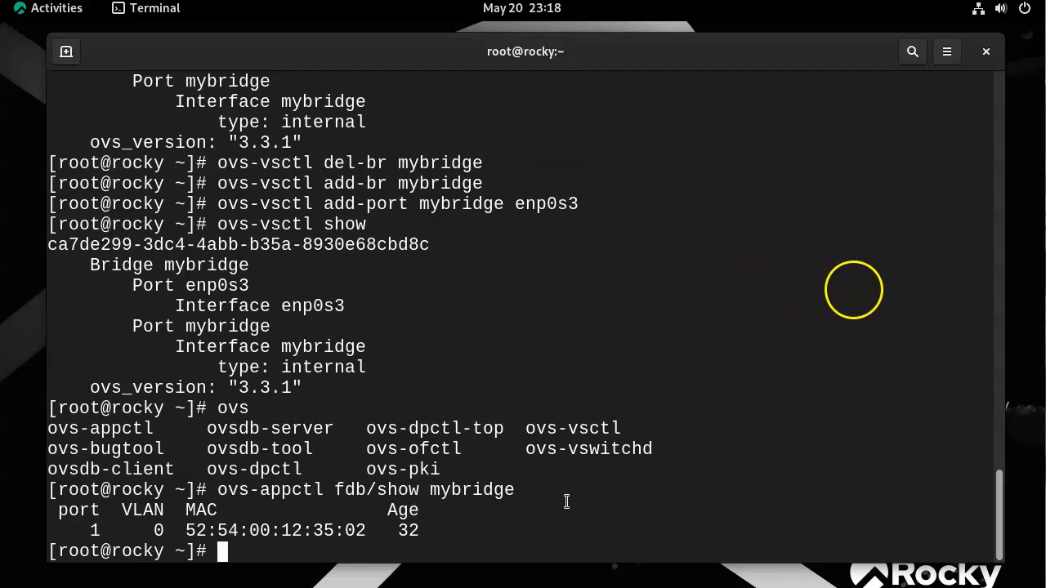
type("ovs-vsctl show")
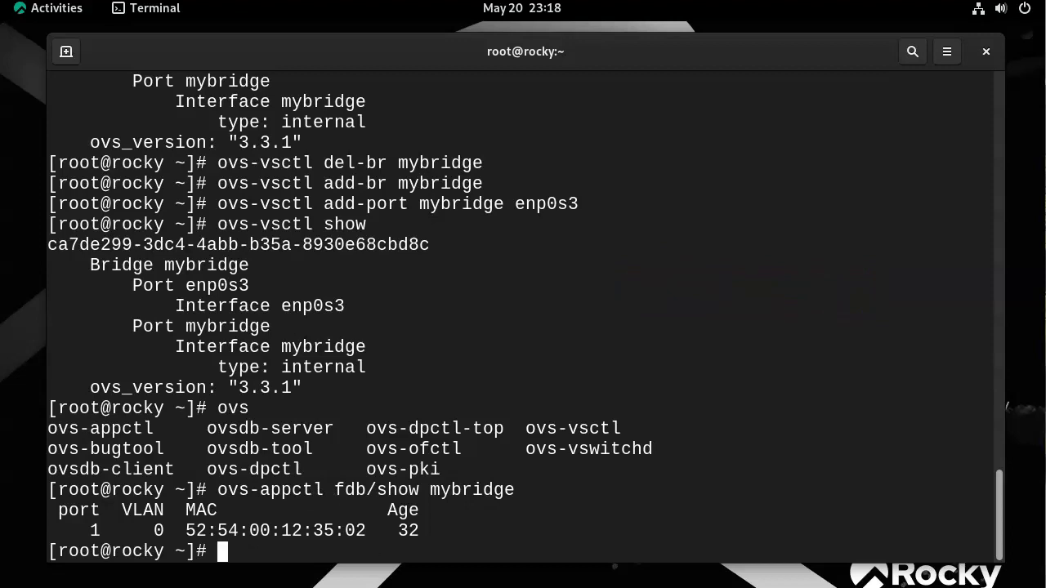
Run ifconfig to list enp0s3 at 10.0.2.15 and the loopback interface
type("ifconfi")
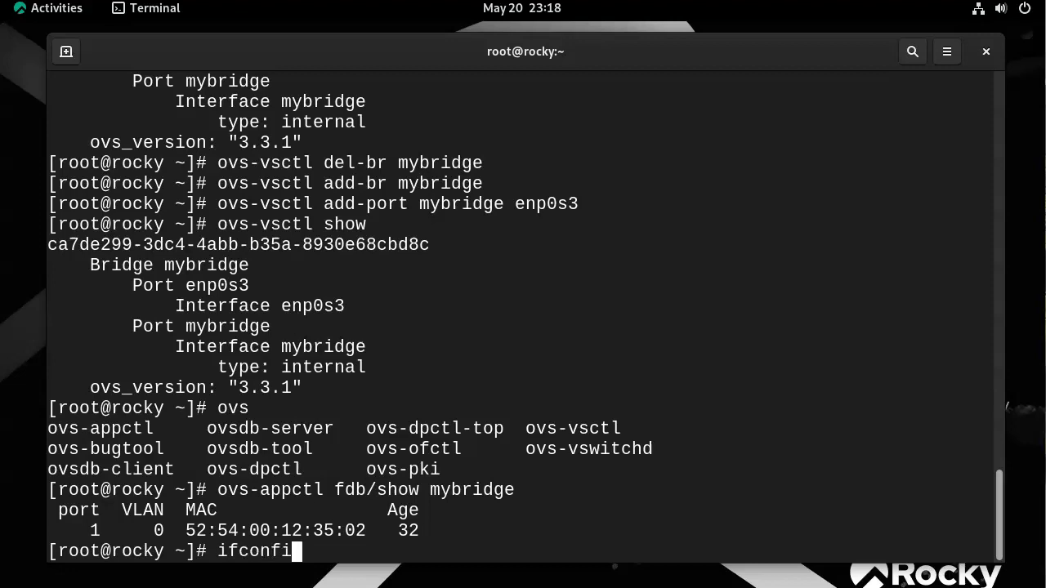
key("Return")
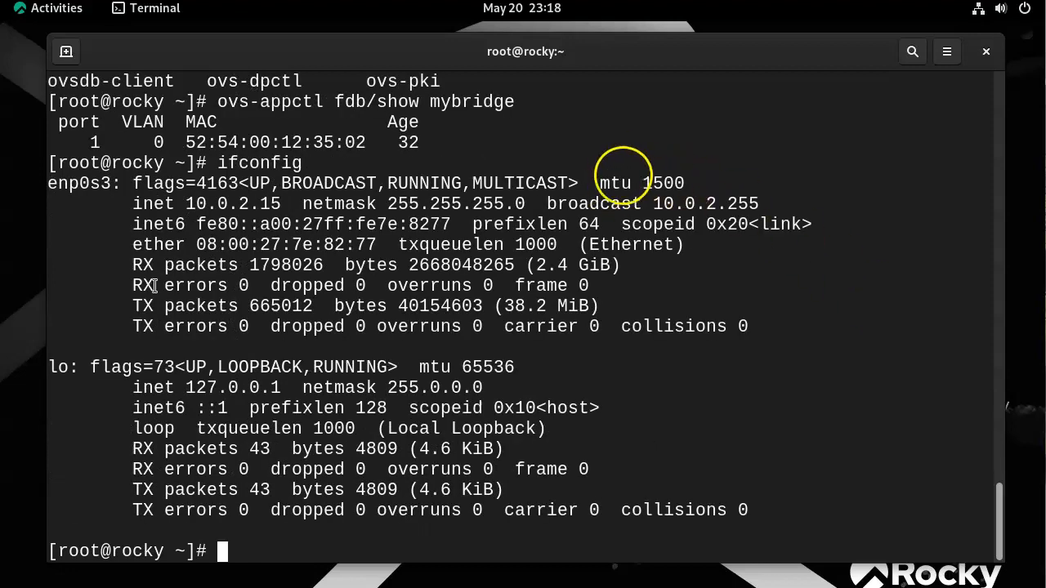
mouse_move(720, 182)
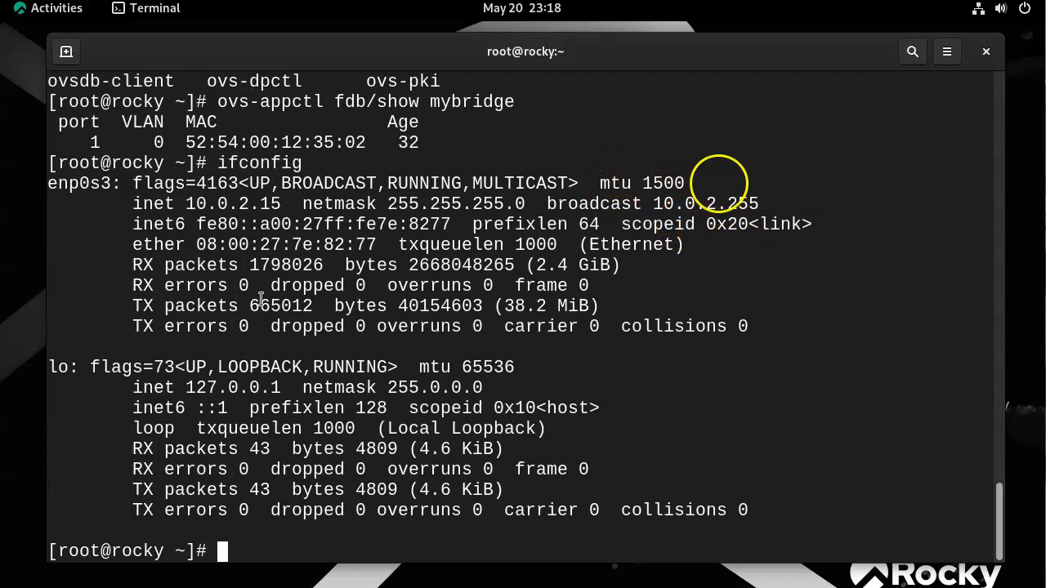
mouse_move(683, 139)
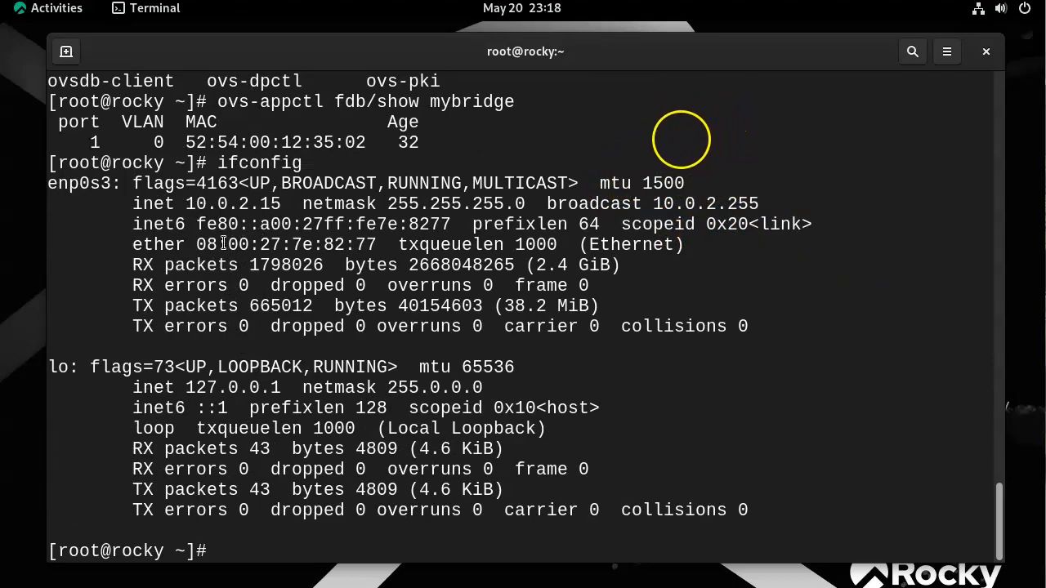